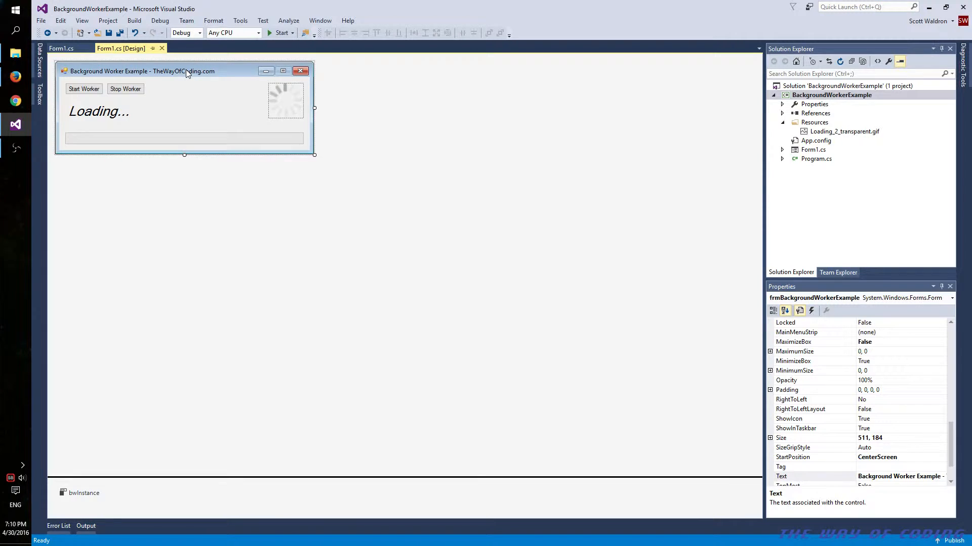
mouse_move(531, 162)
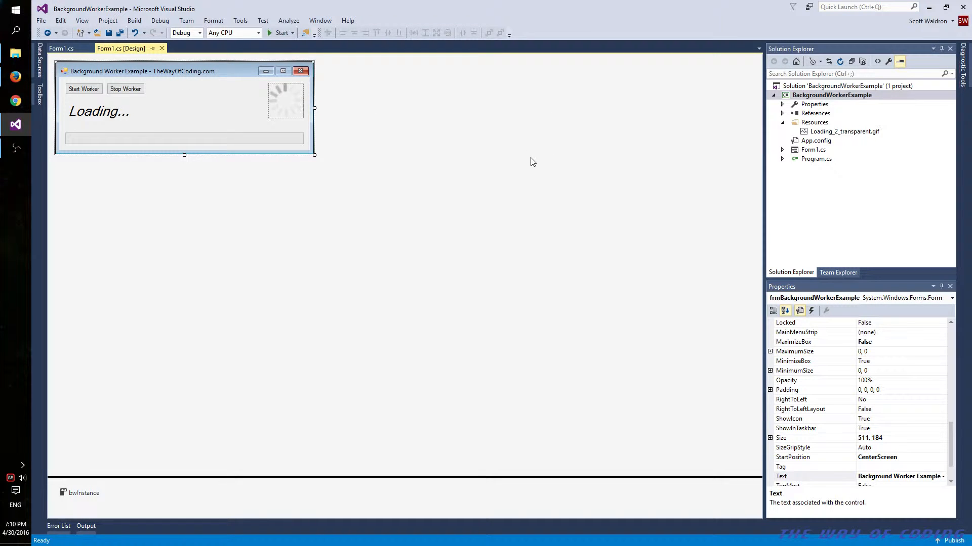
mouse_move(426, 77)
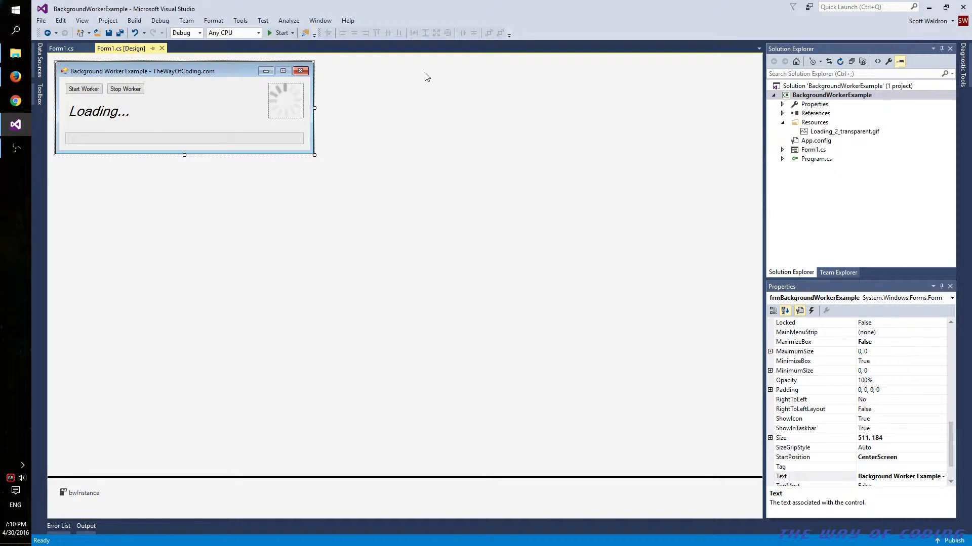
mouse_move(249, 91)
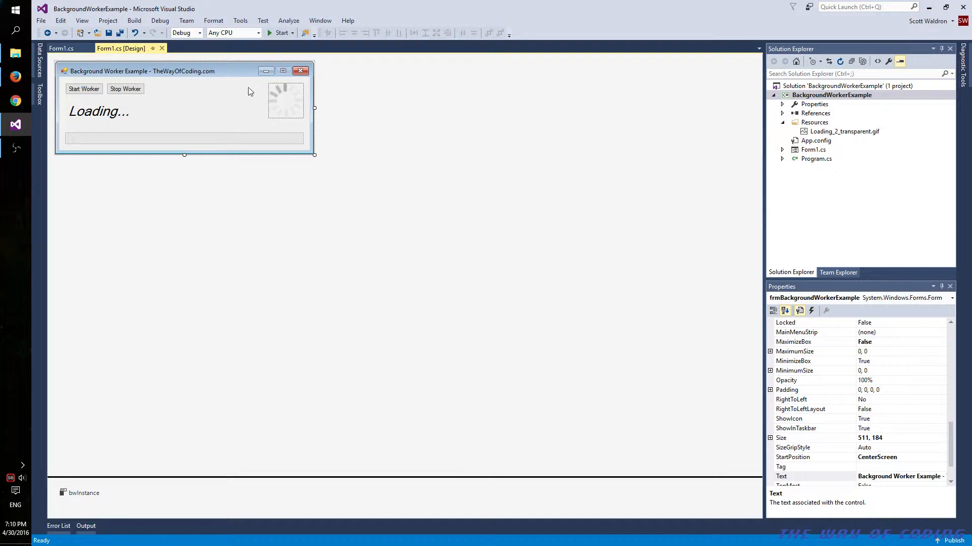
Step: Run the example form, start the background work twice, cancel it, and close the form
left_click(279, 33)
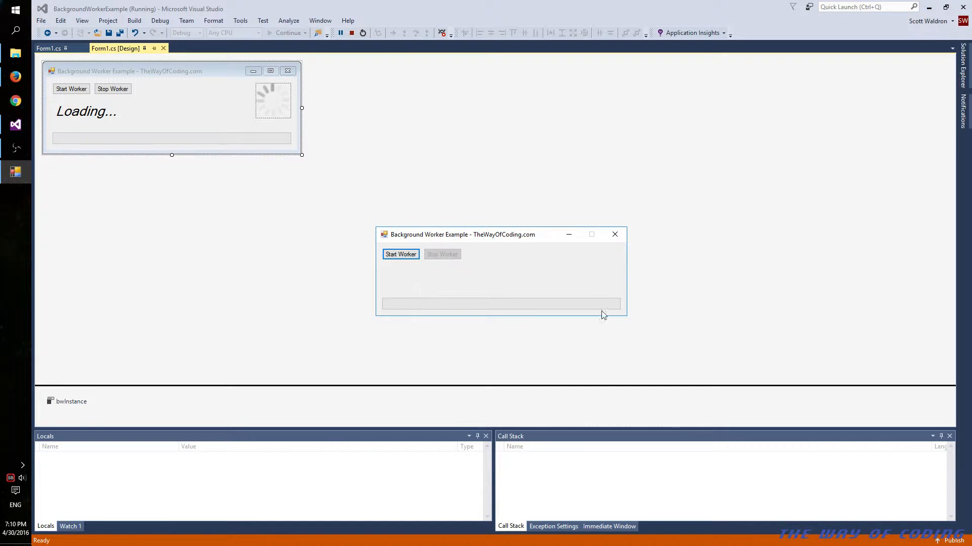
left_click(400, 254)
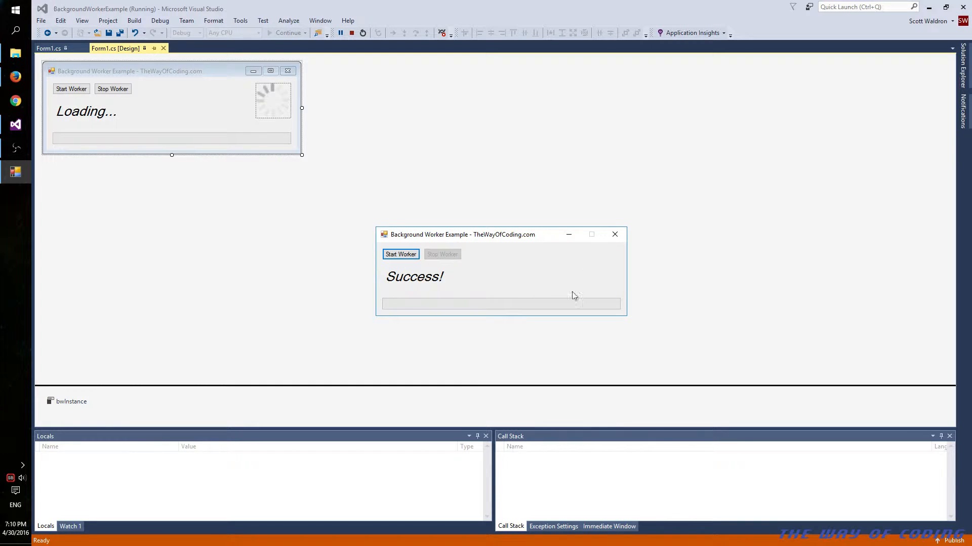
left_click(400, 254)
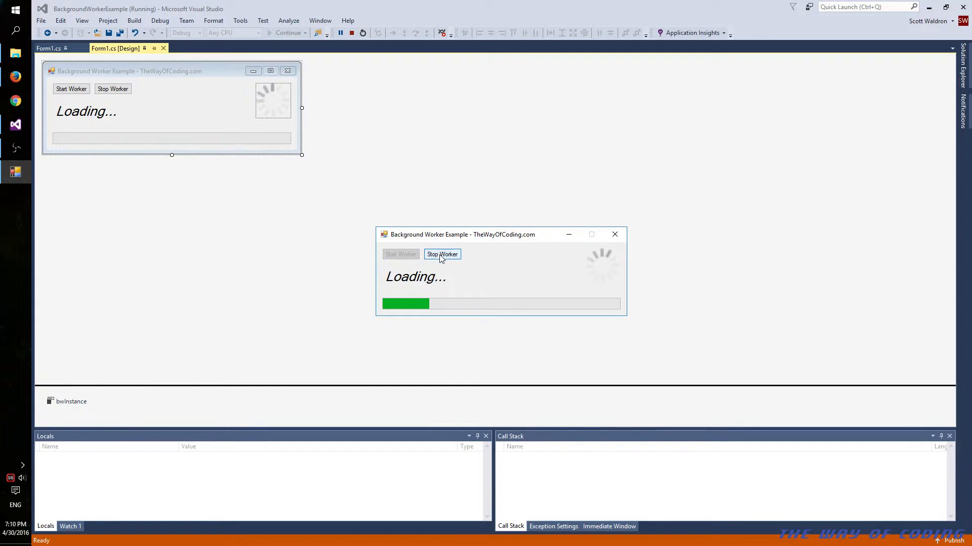
left_click(442, 254)
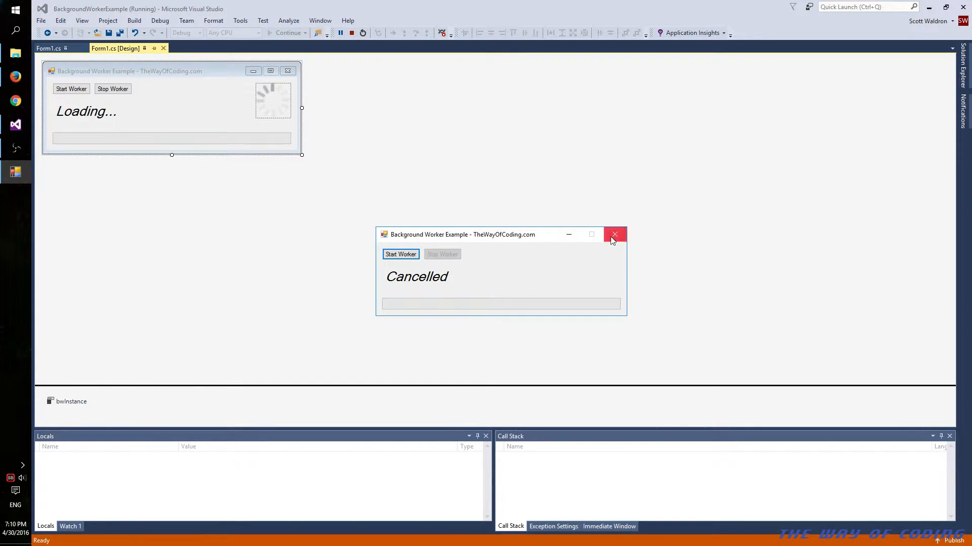
left_click(614, 234)
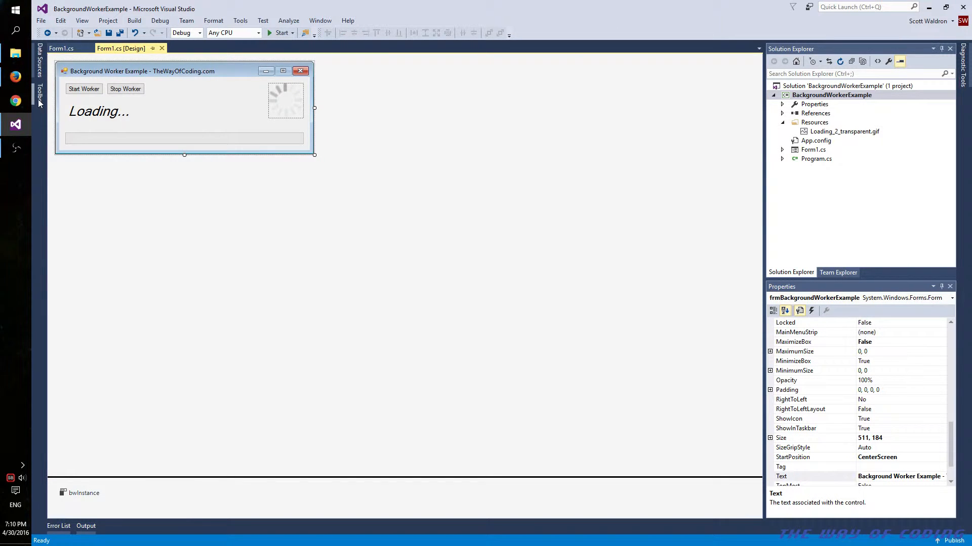
Step: Show BackgroundWorker in the Toolbox, select bwInstance, and check WorkerReportsProgress and WorkerSupportsCancellation are True
left_click(40, 93)
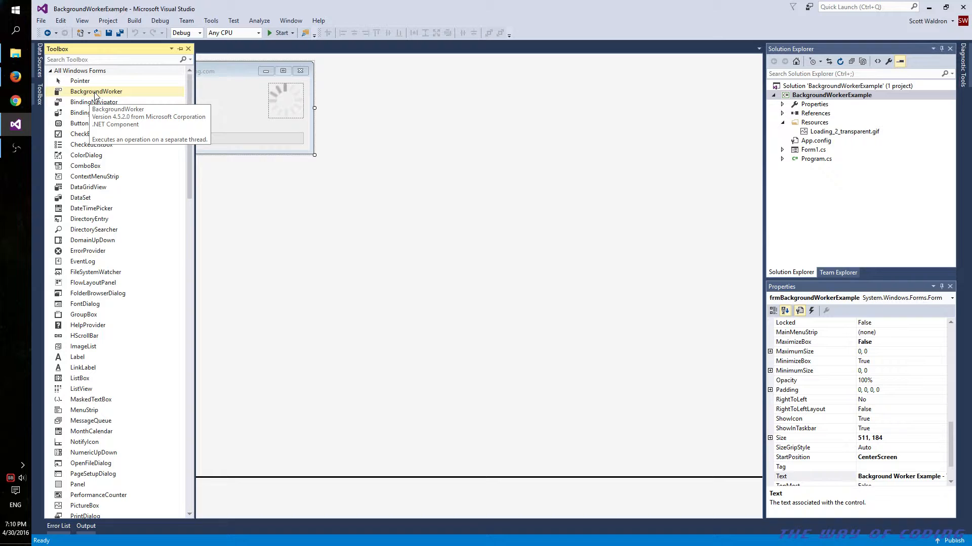
mouse_move(274, 240)
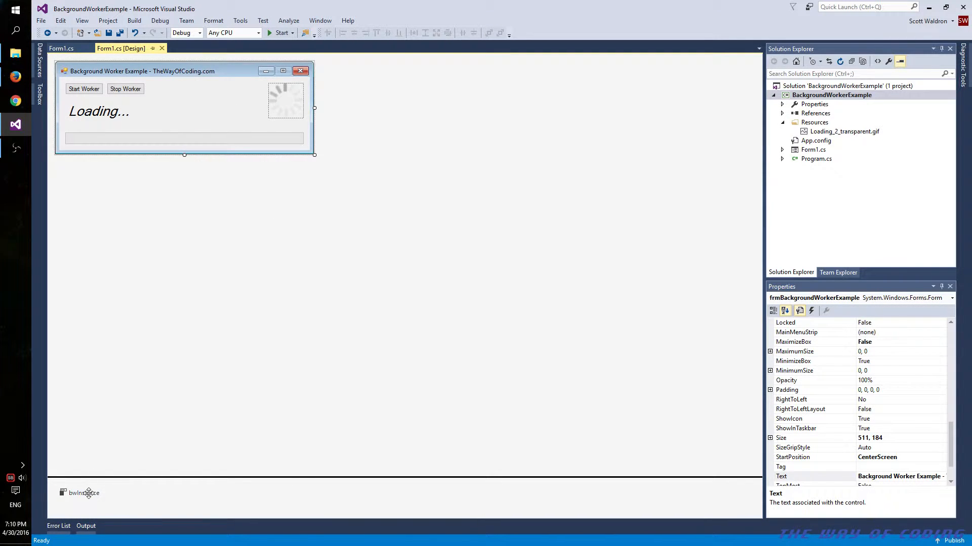
left_click(84, 492)
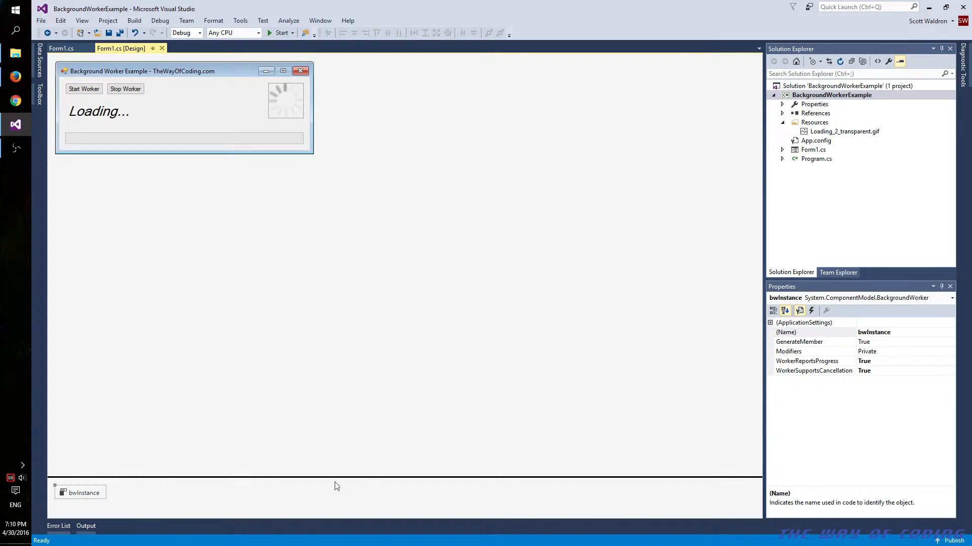
mouse_move(116, 489)
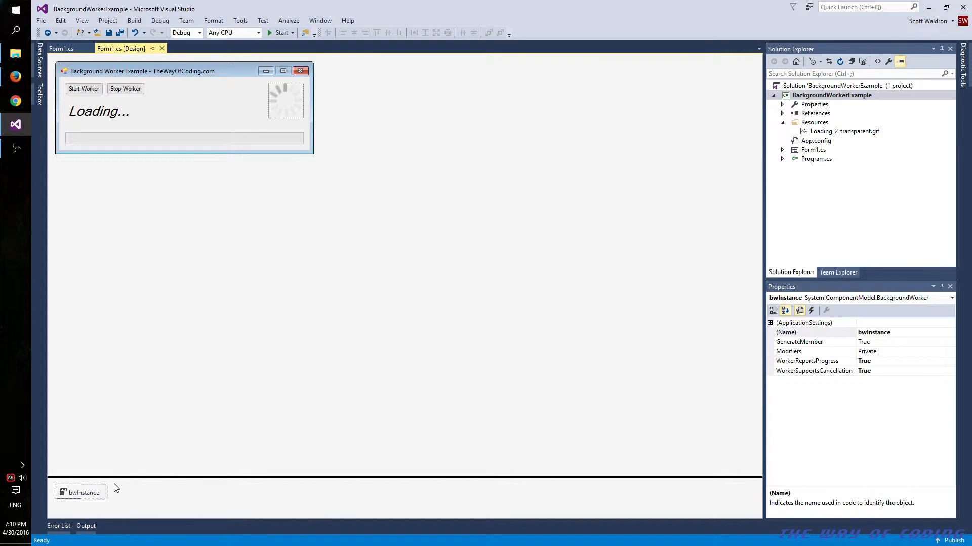
mouse_move(839, 353)
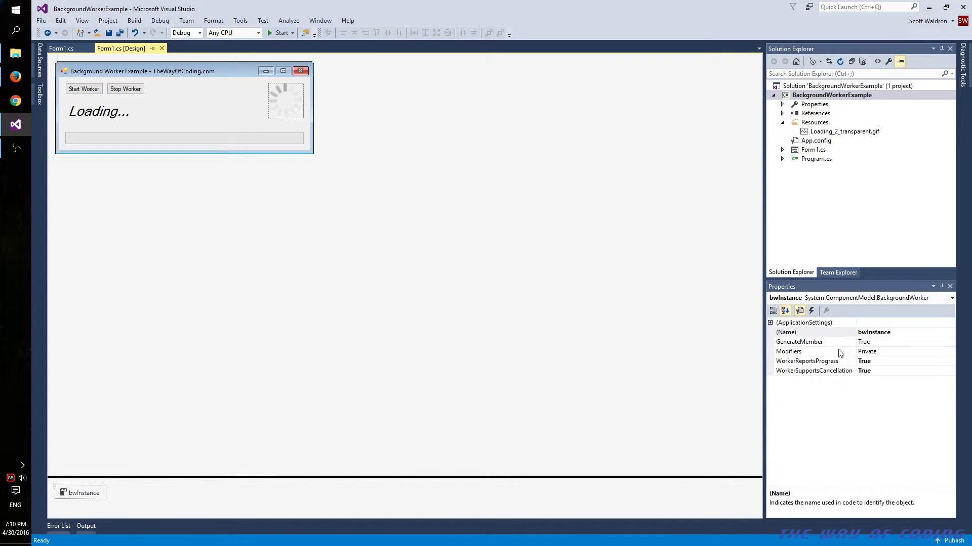
mouse_move(818, 351)
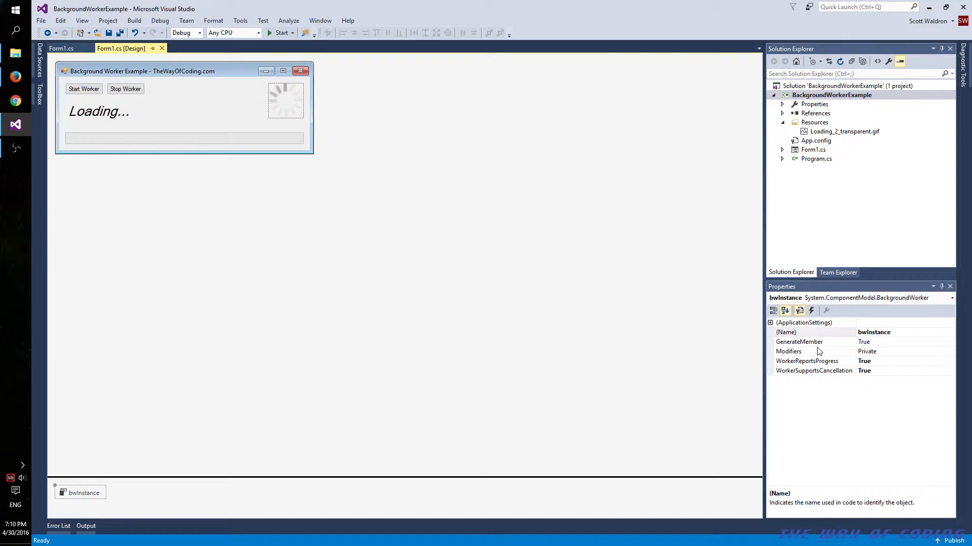
left_click(814, 371)
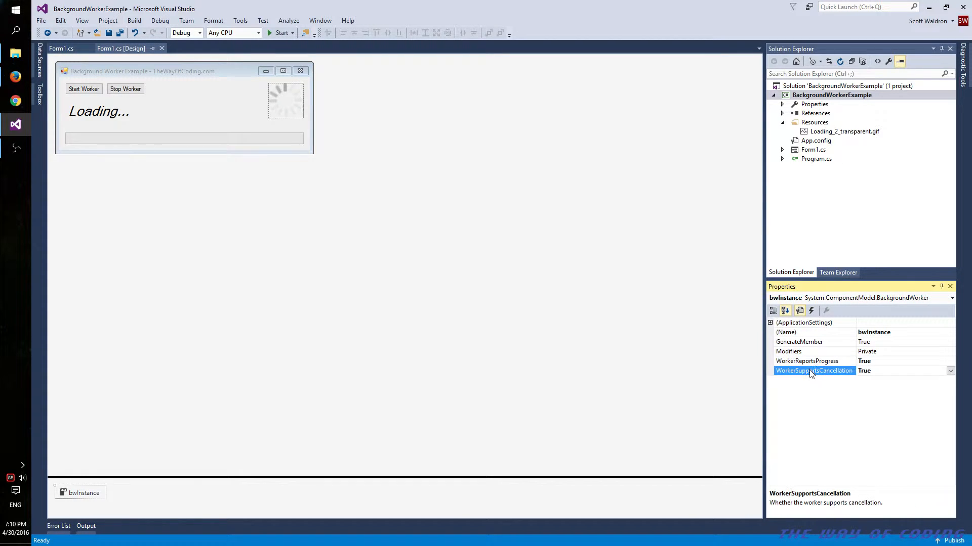
left_click(806, 361)
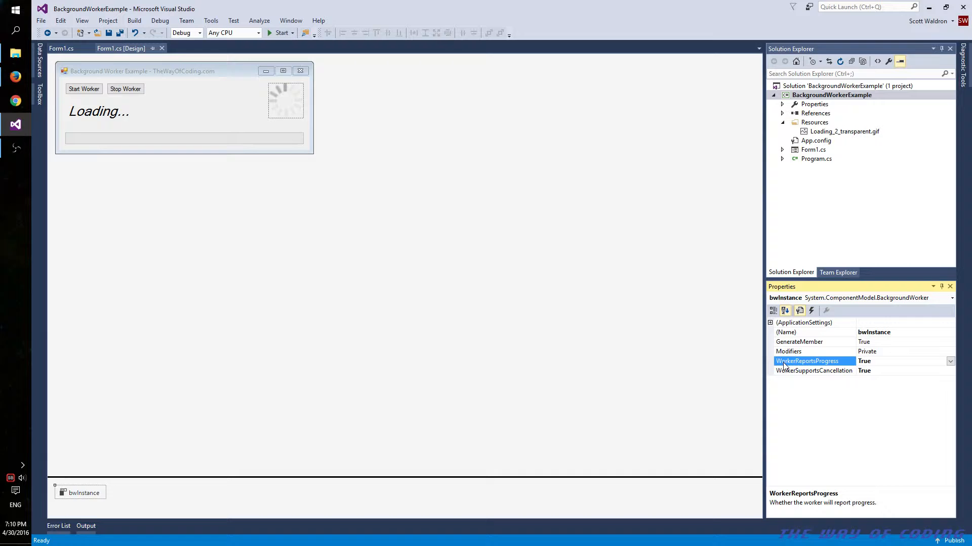
left_click(813, 371)
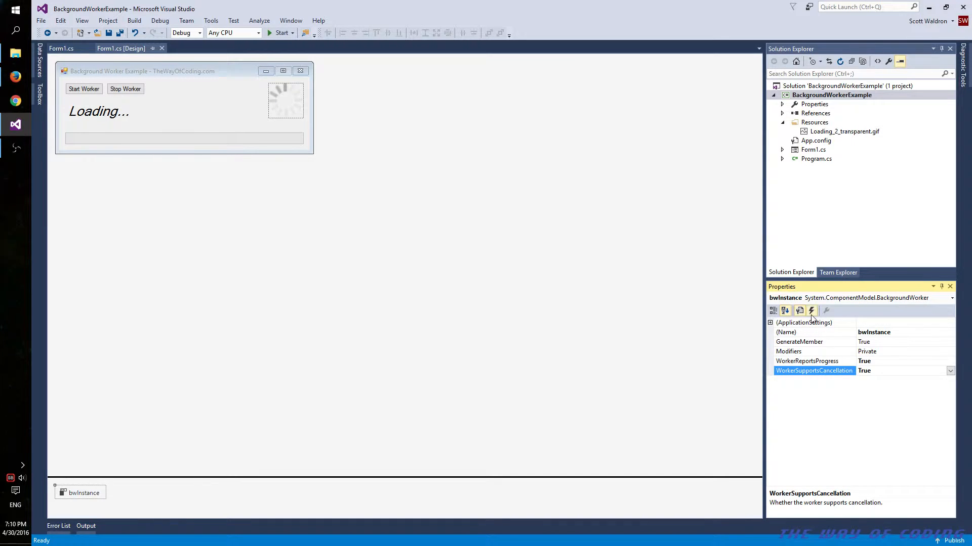
Step: List bwInstance's events and jump to the RunWorkerCompleted handler code
left_click(810, 310)
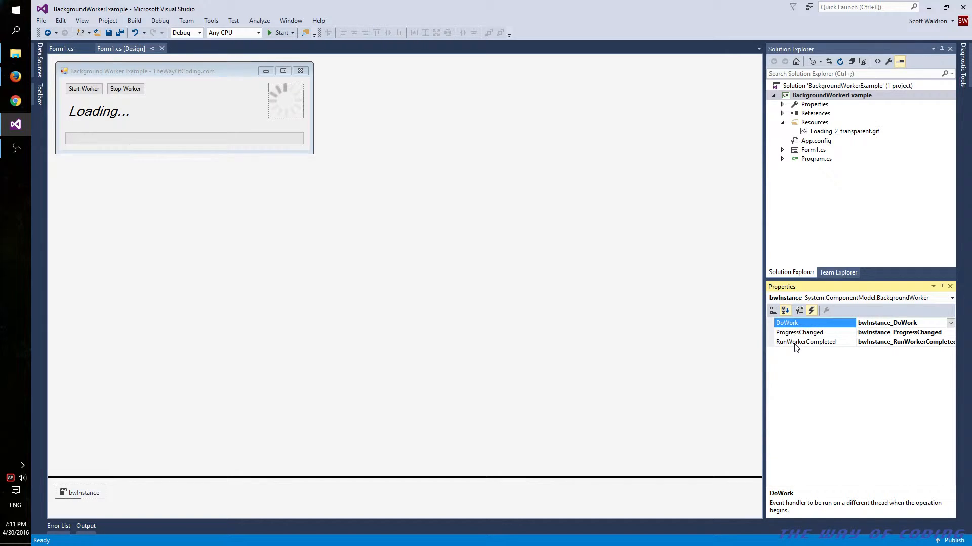
mouse_move(807, 345)
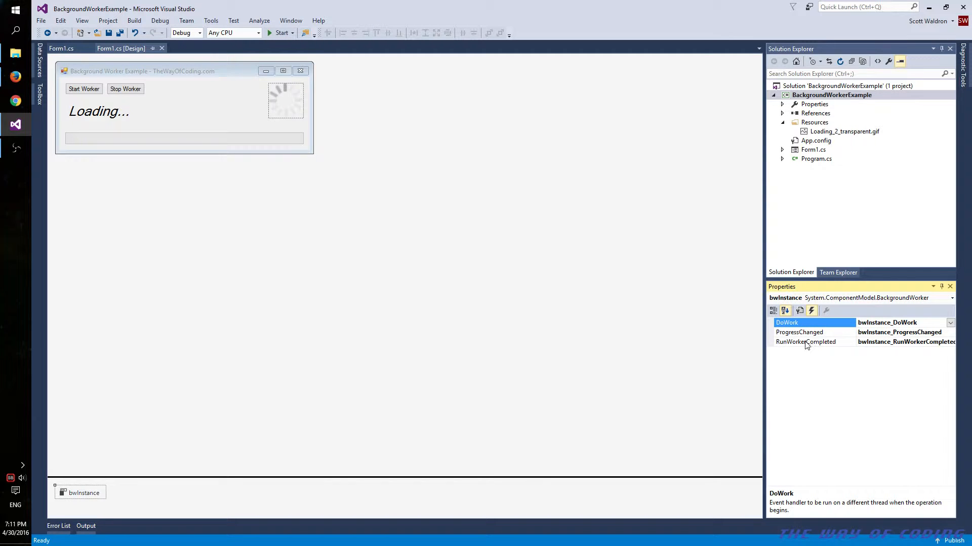
left_click(805, 342)
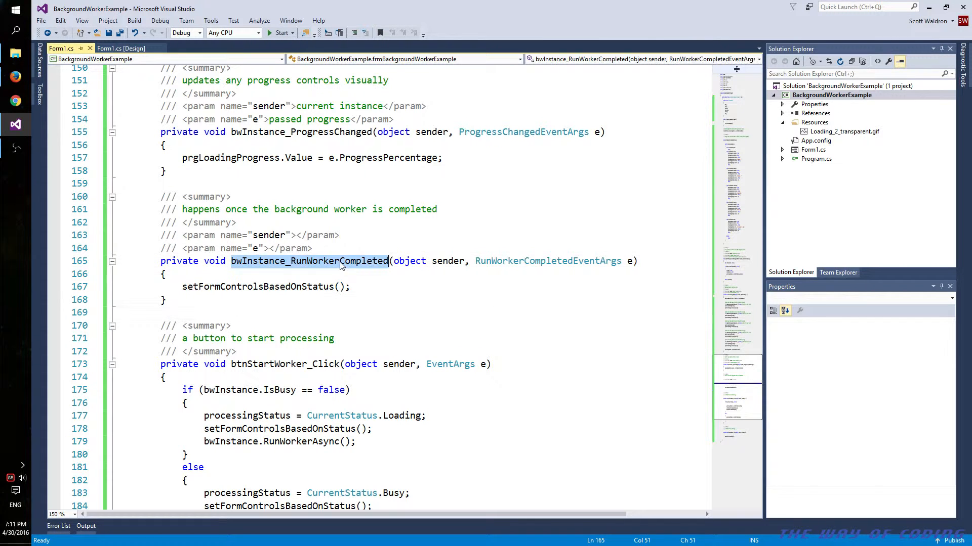
Step: Scroll to the top of Form1.cs to reveal the CurrentStatus enum, None through Busy
left_click(290, 286)
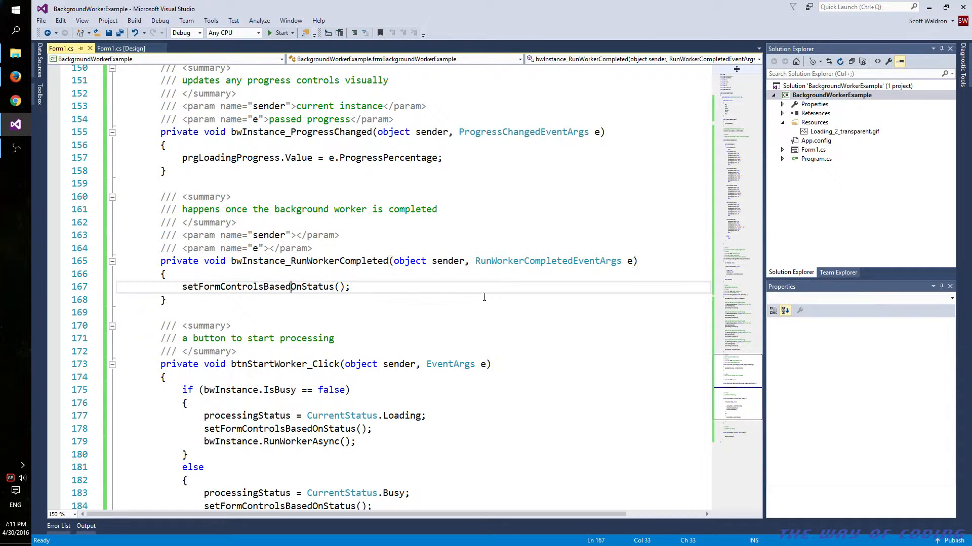
scroll("up", 3)
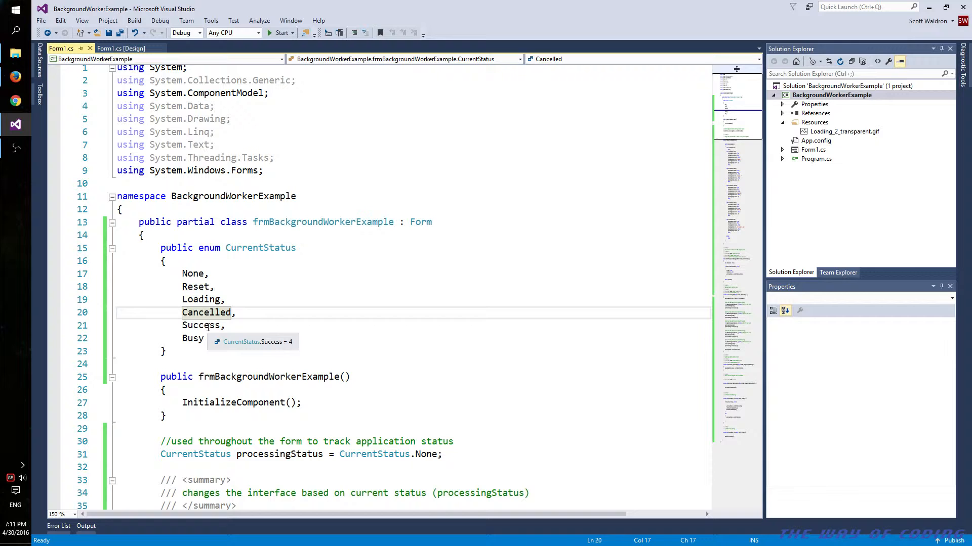
mouse_move(230, 339)
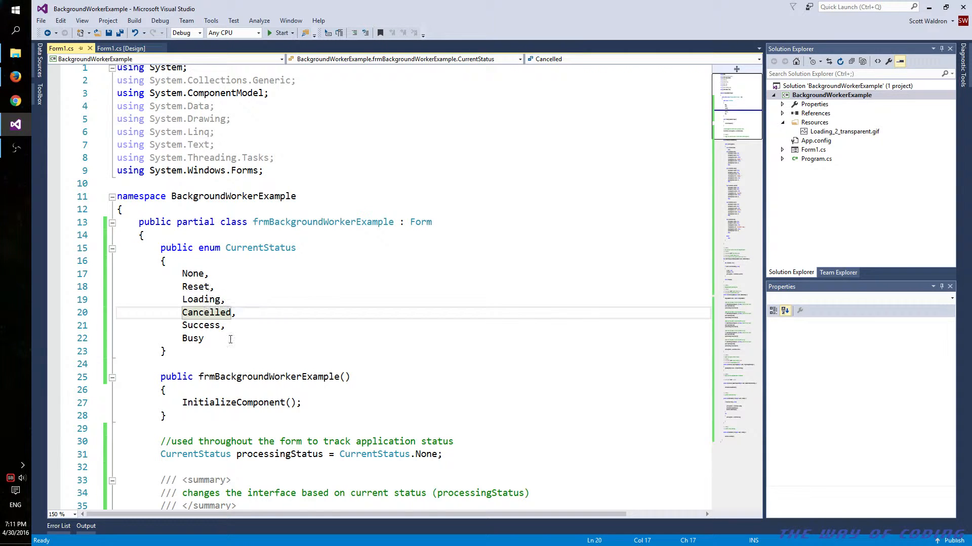
left_click(192, 339)
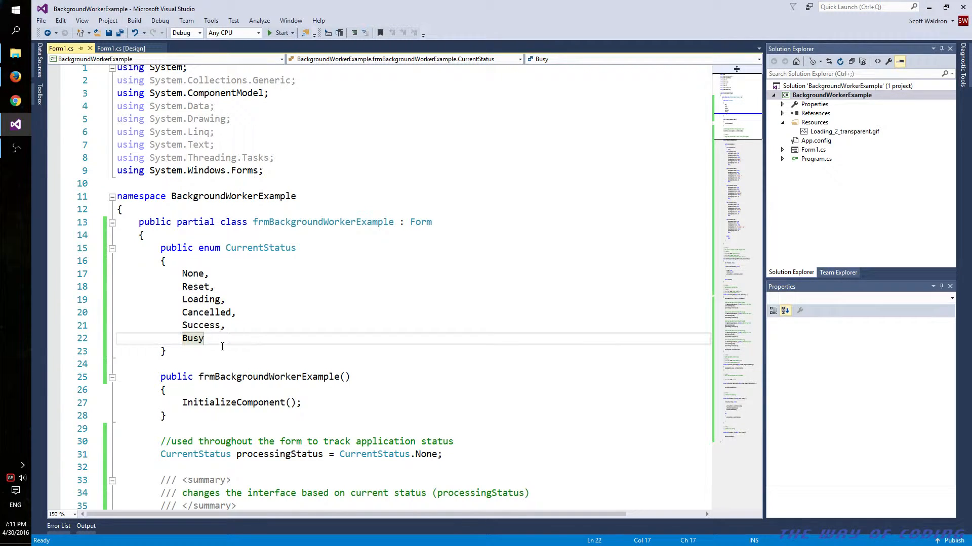
scroll("down", 3)
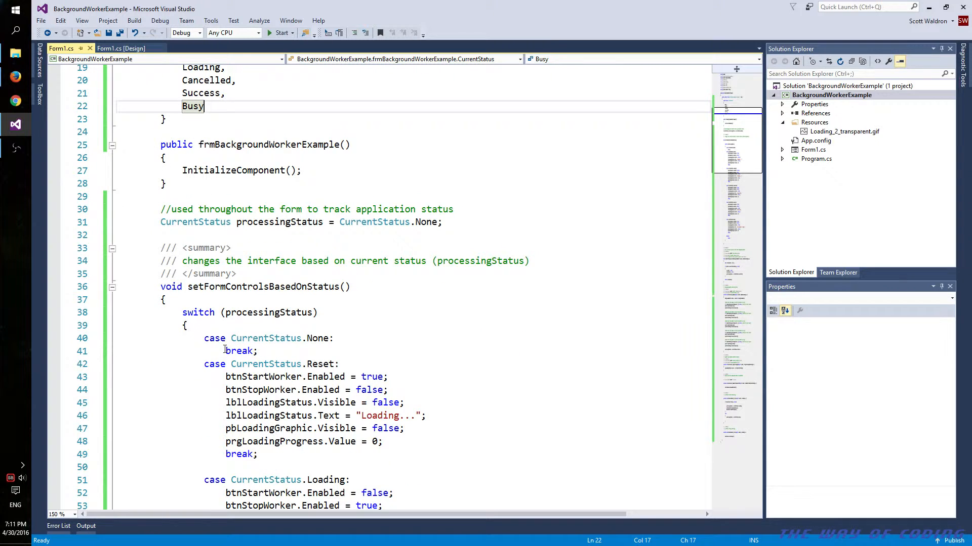
double_click(279, 222)
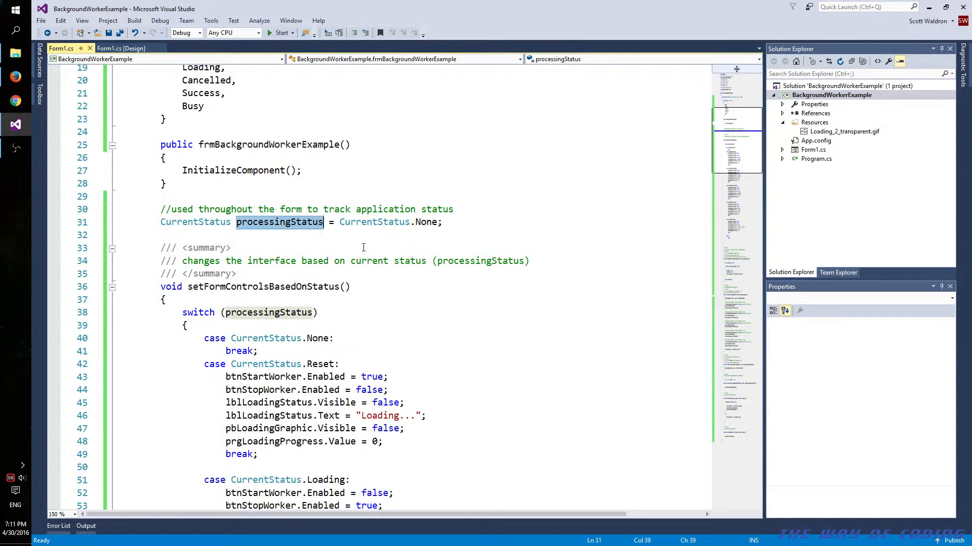
mouse_move(298, 284)
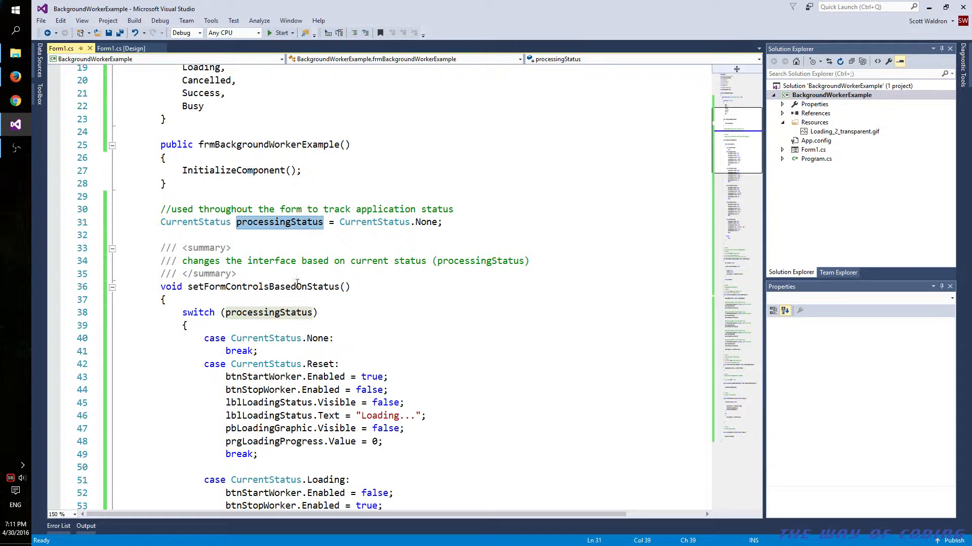
left_click(186, 235)
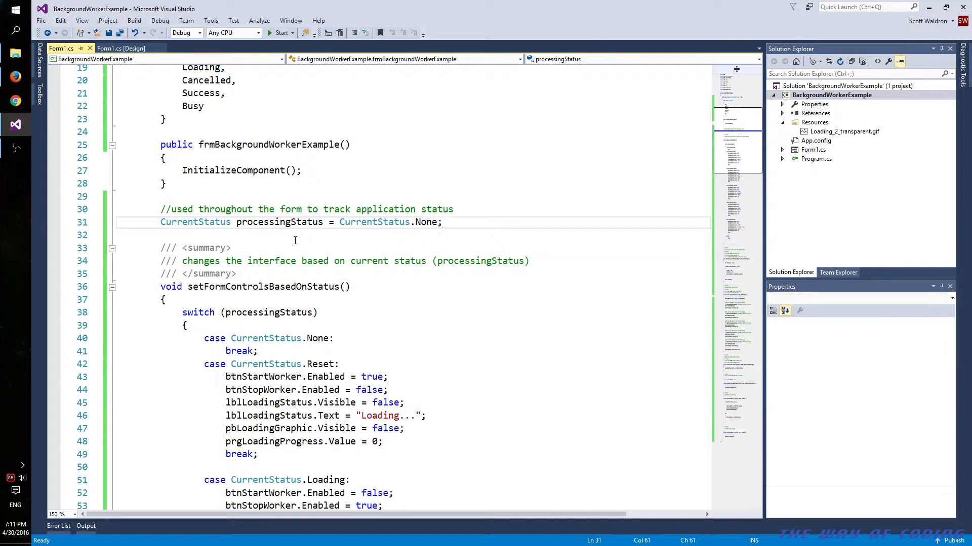
left_click(186, 235)
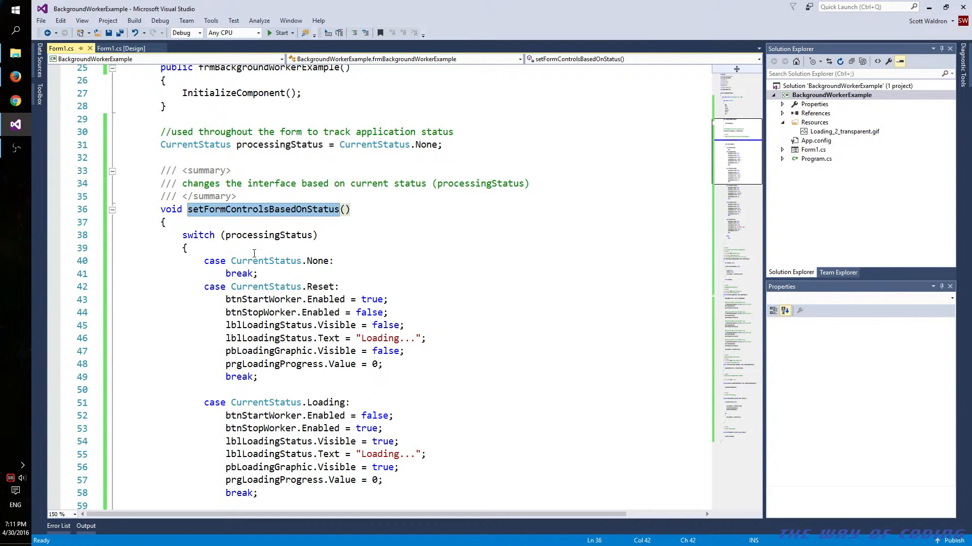
mouse_move(369, 256)
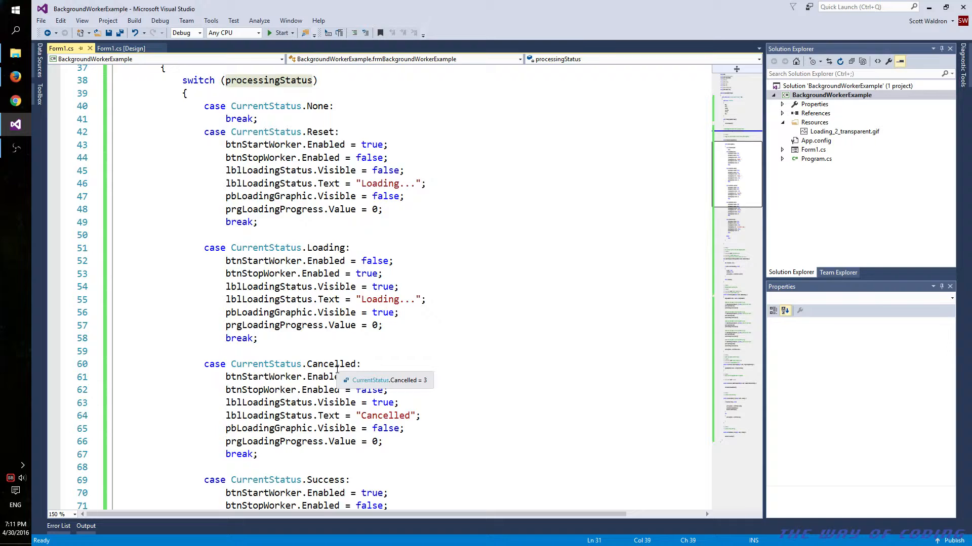
scroll("down", 3)
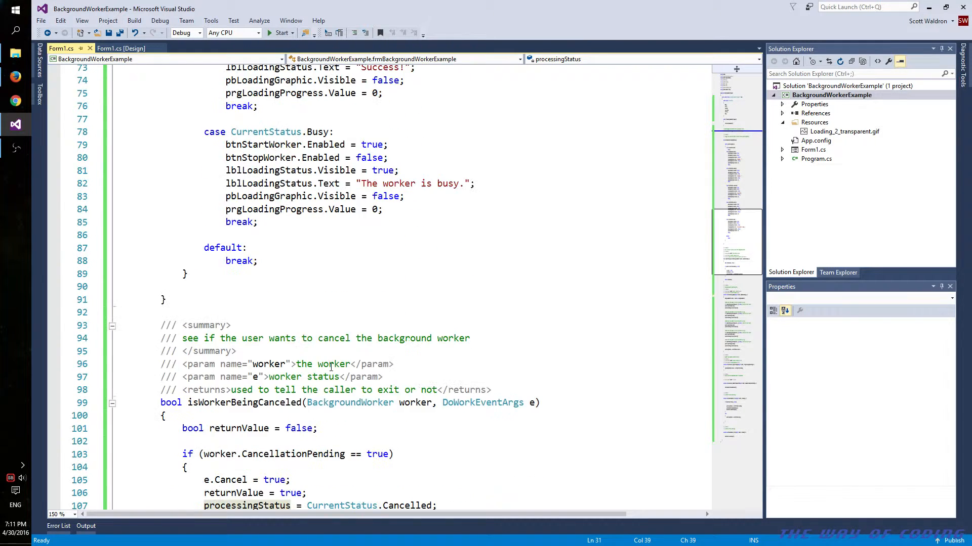
scroll("down", 3)
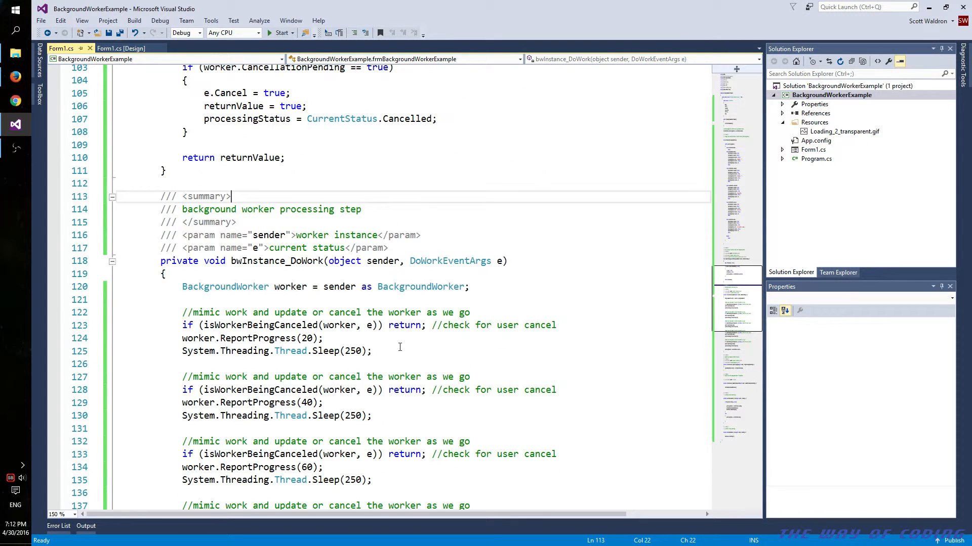
scroll("down", 3)
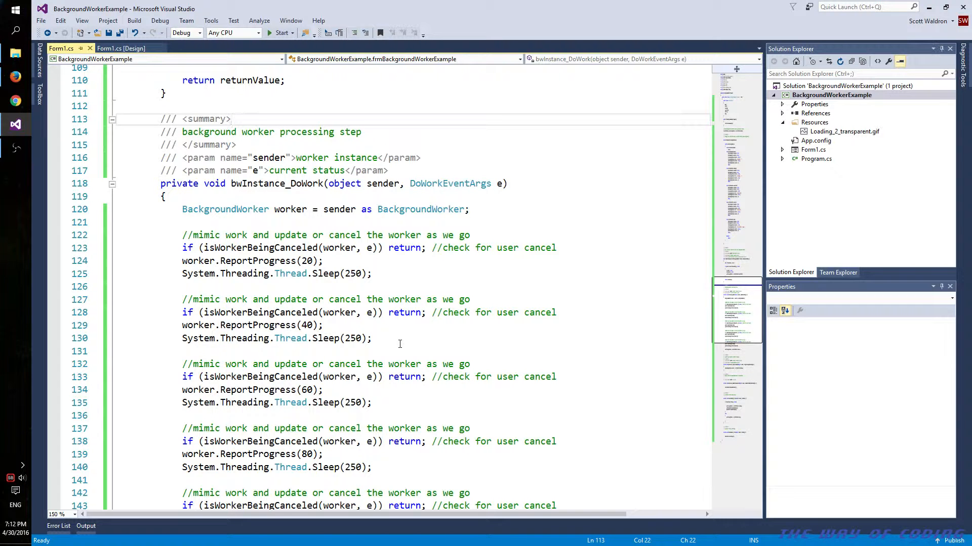
mouse_move(322, 265)
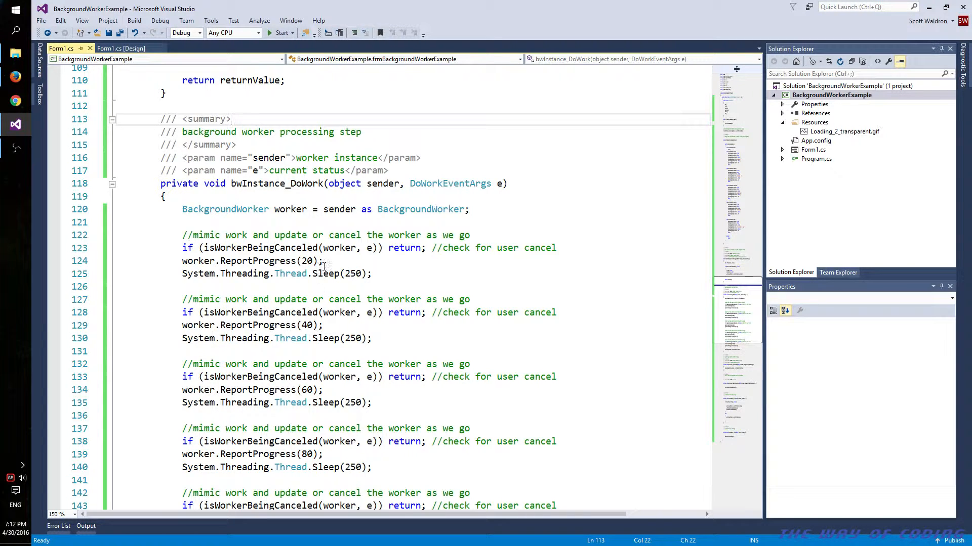
left_click(233, 119)
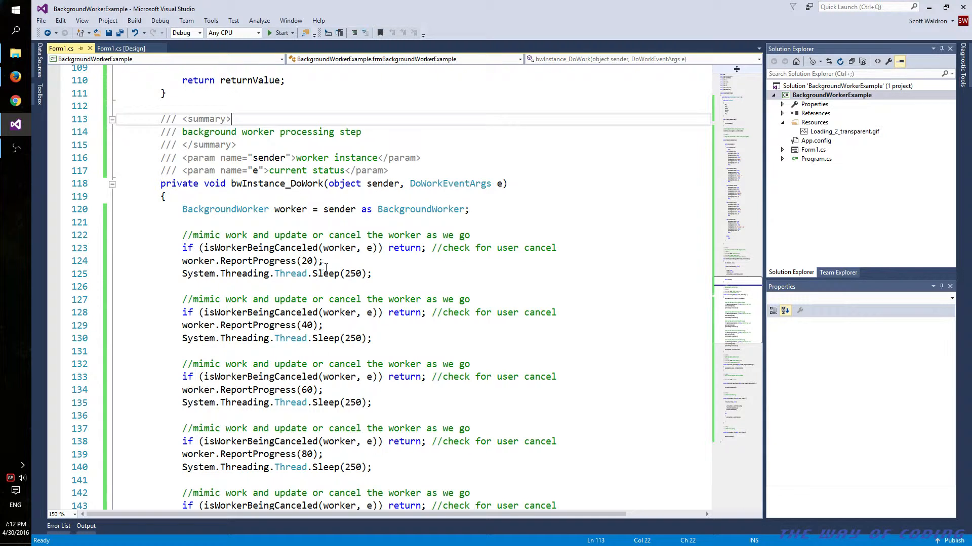
left_click(407, 286)
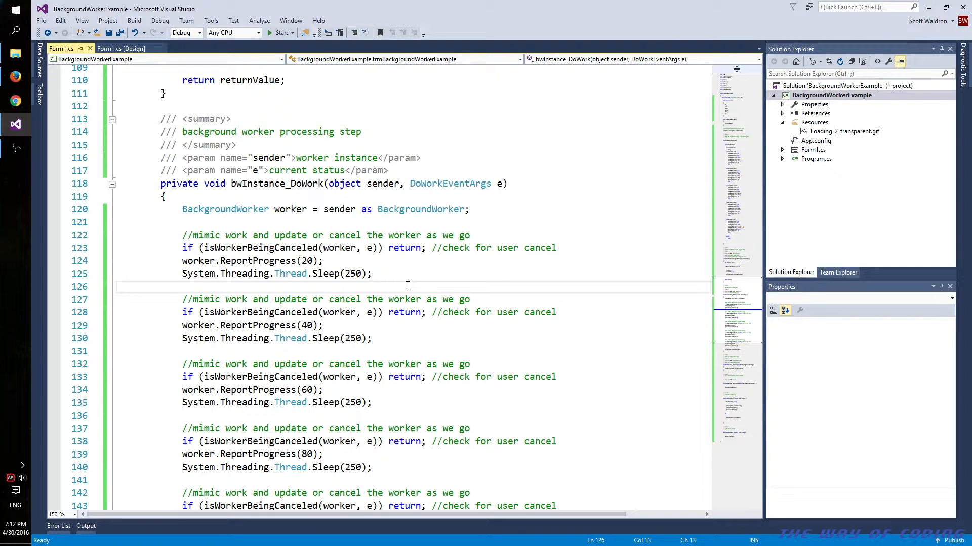
mouse_move(328, 301)
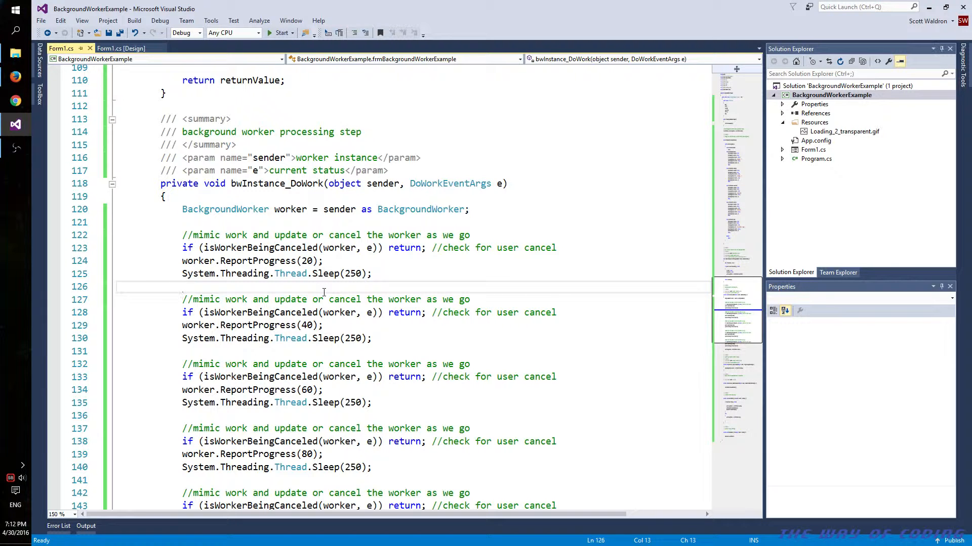
left_click(183, 286)
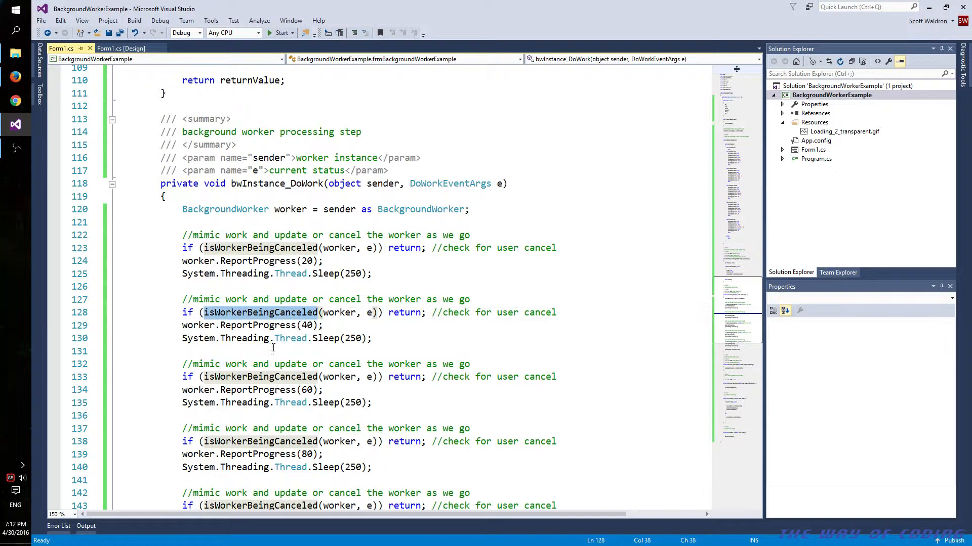
mouse_move(329, 291)
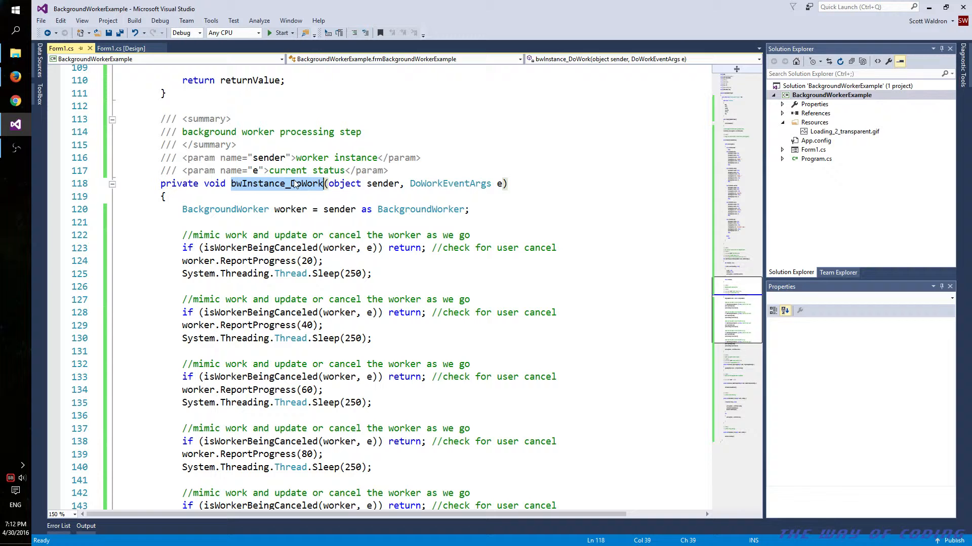
scroll("down", 3)
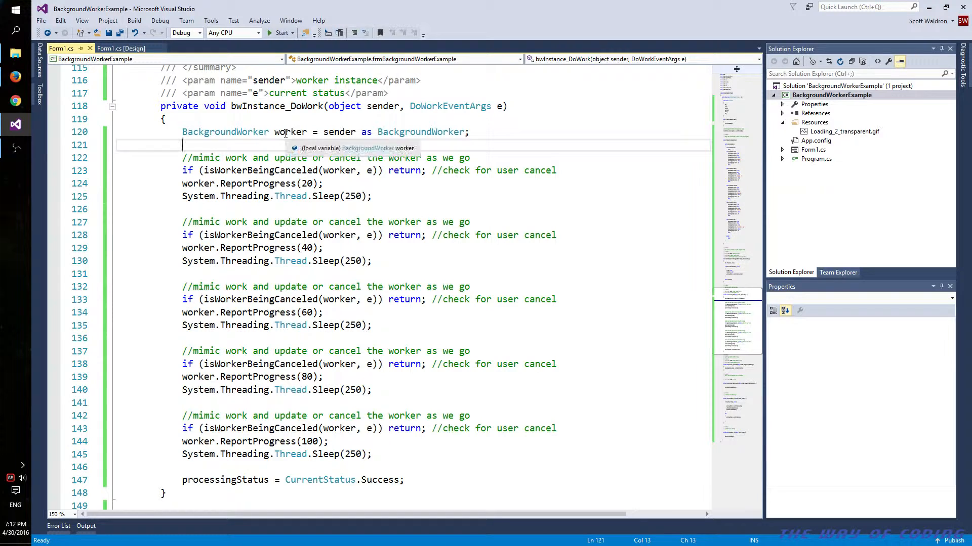
double_click(339, 132)
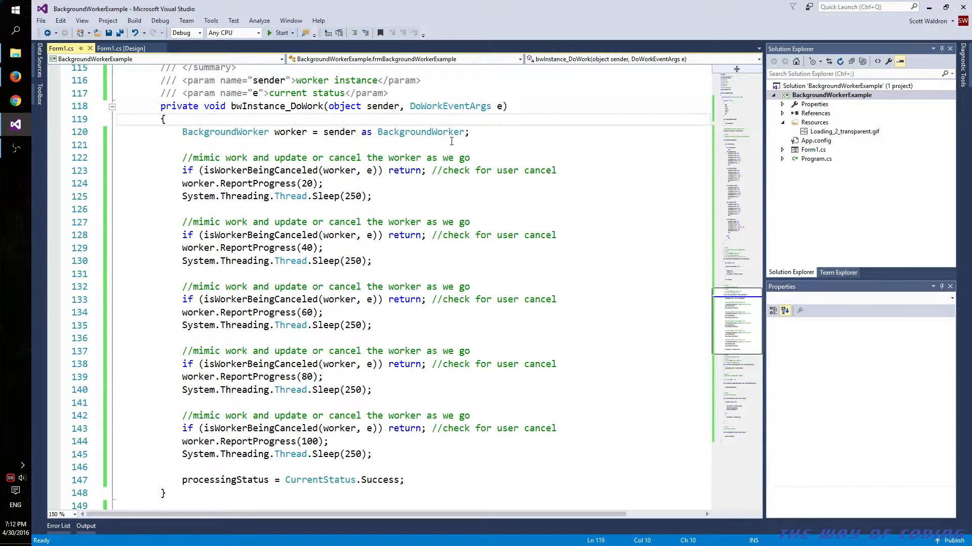
left_click(340, 145)
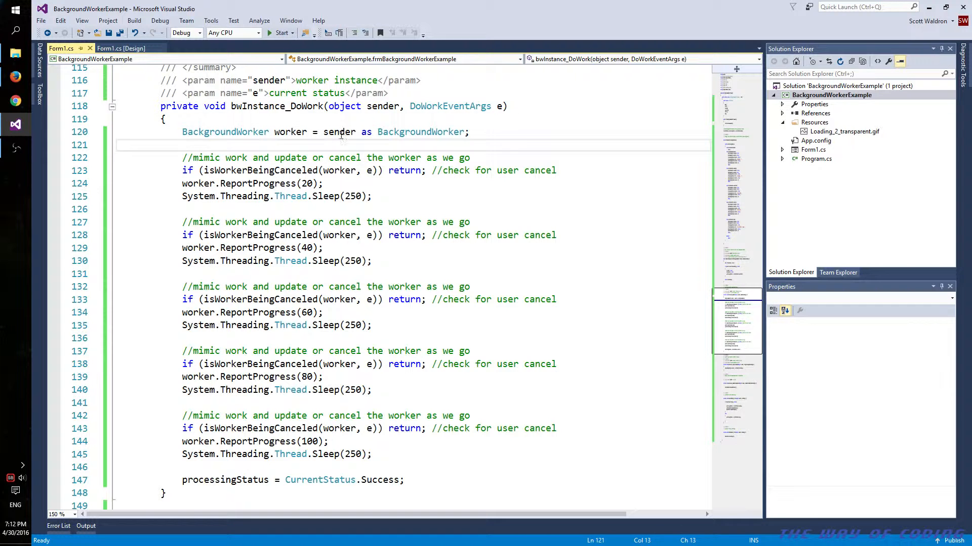
left_click(165, 119)
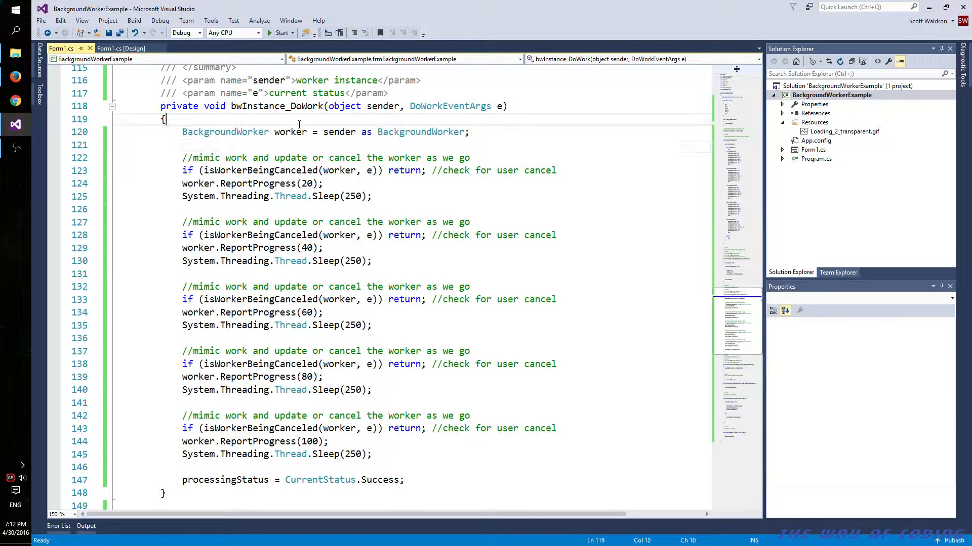
double_click(290, 132)
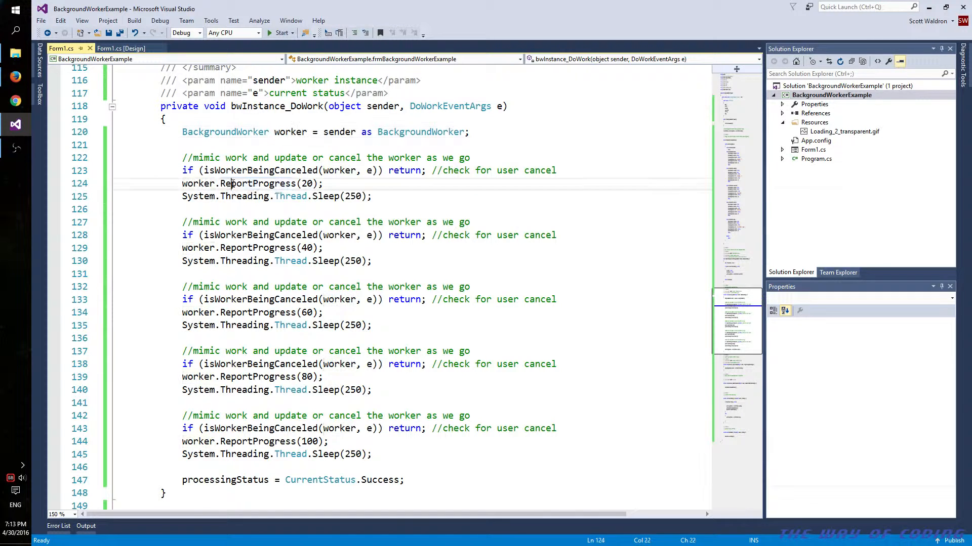
double_click(198, 183)
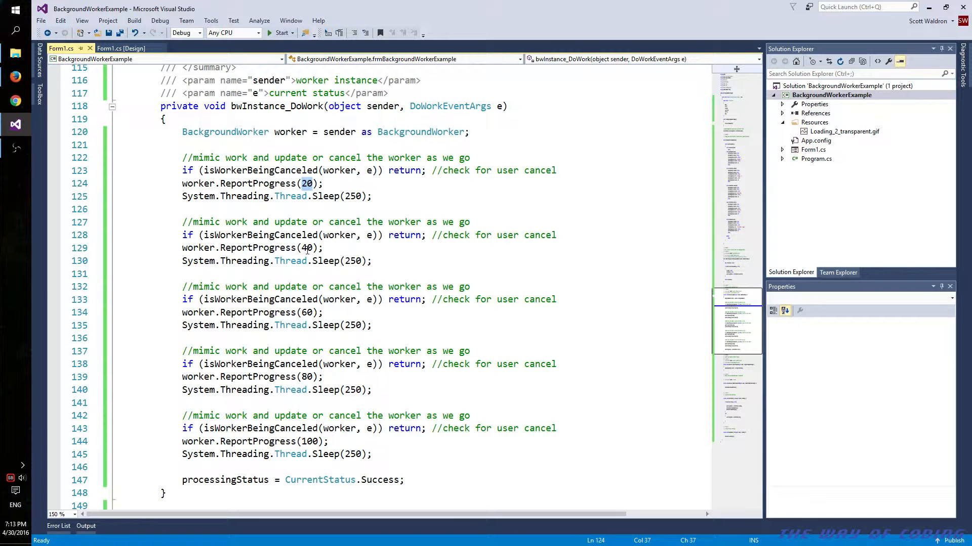
left_click(306, 312)
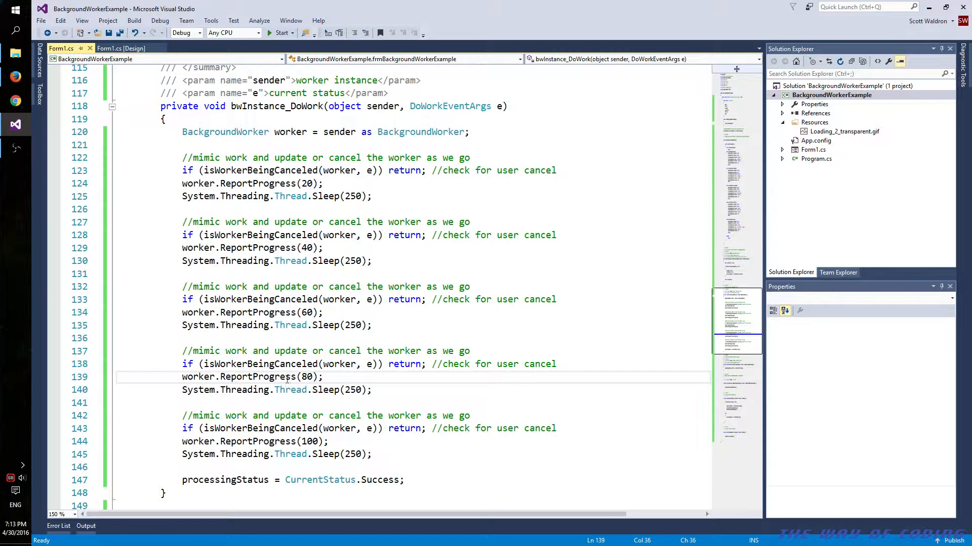
left_click(257, 377)
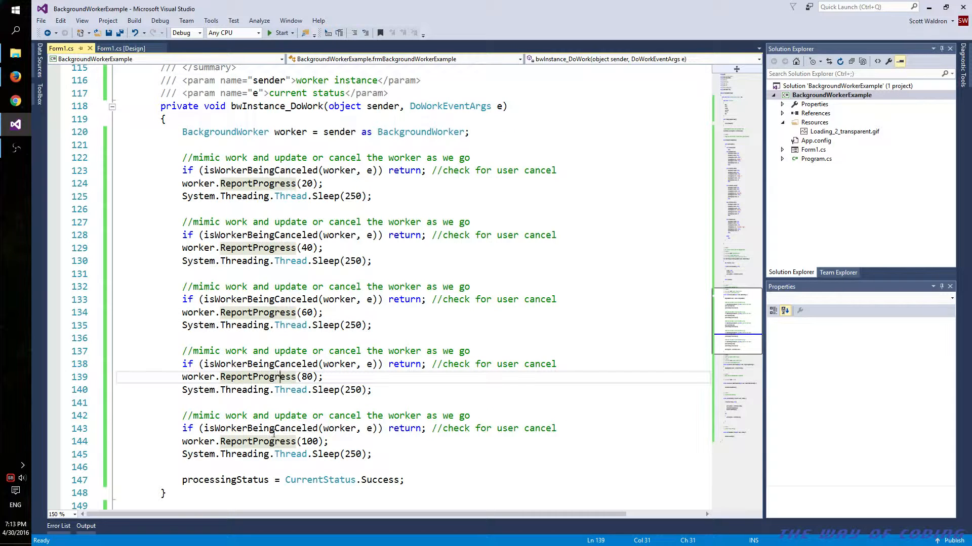
scroll("down", 3)
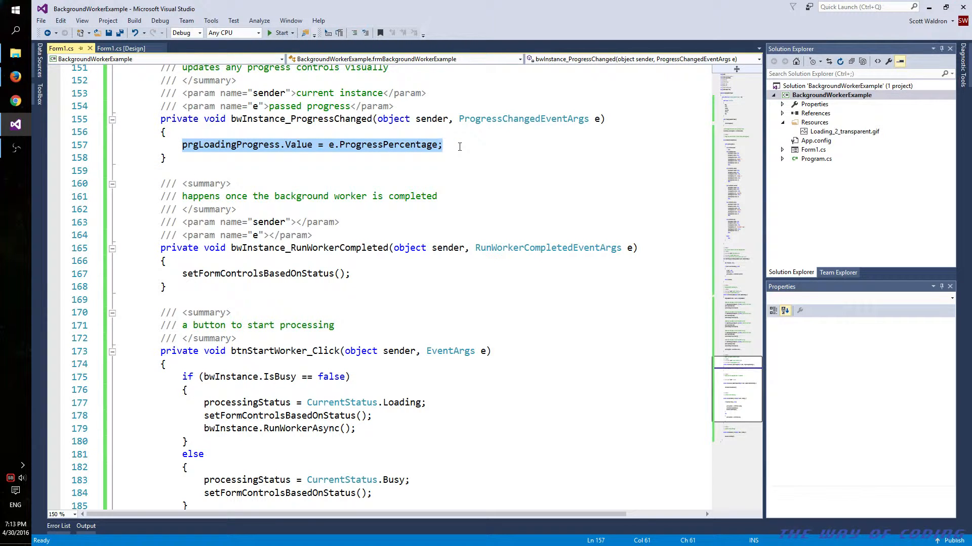
scroll("up", 3)
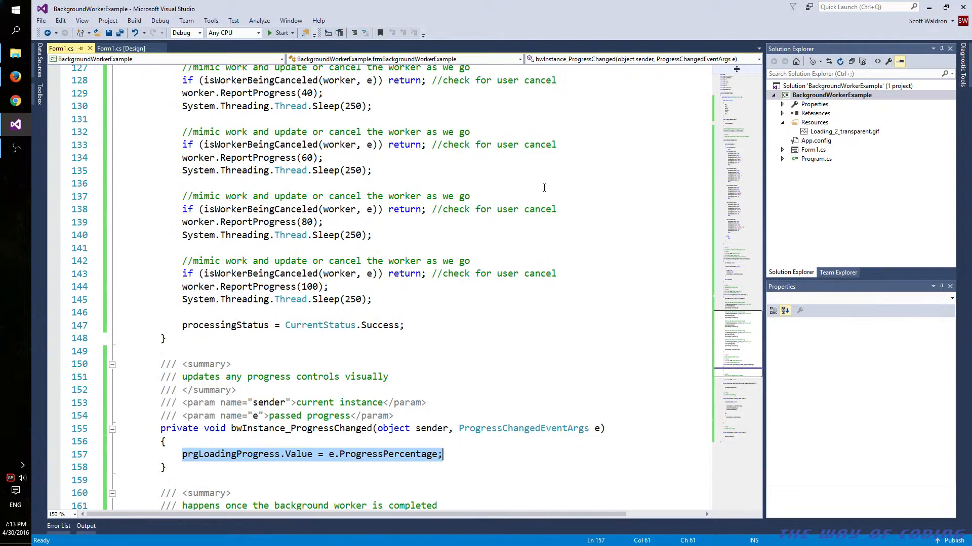
scroll("up", 3)
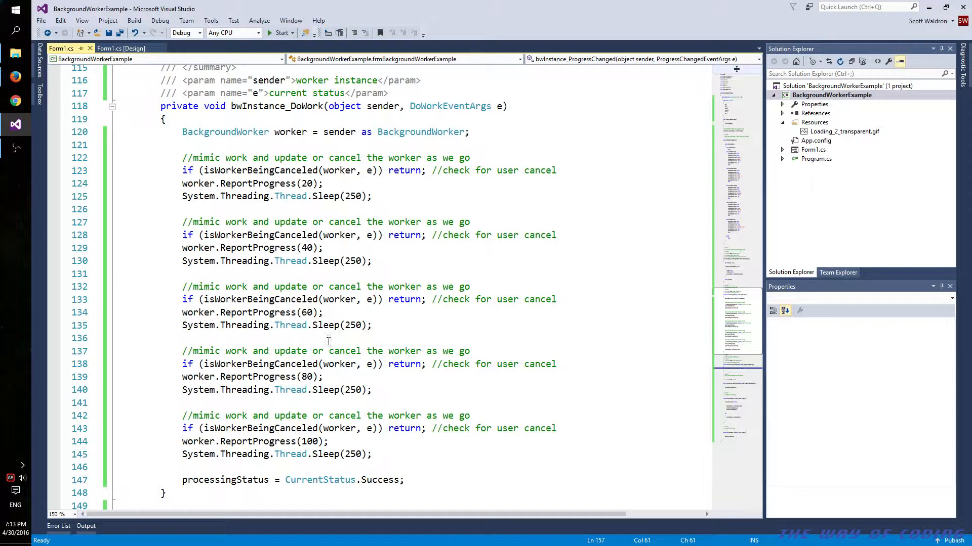
left_click(120, 49)
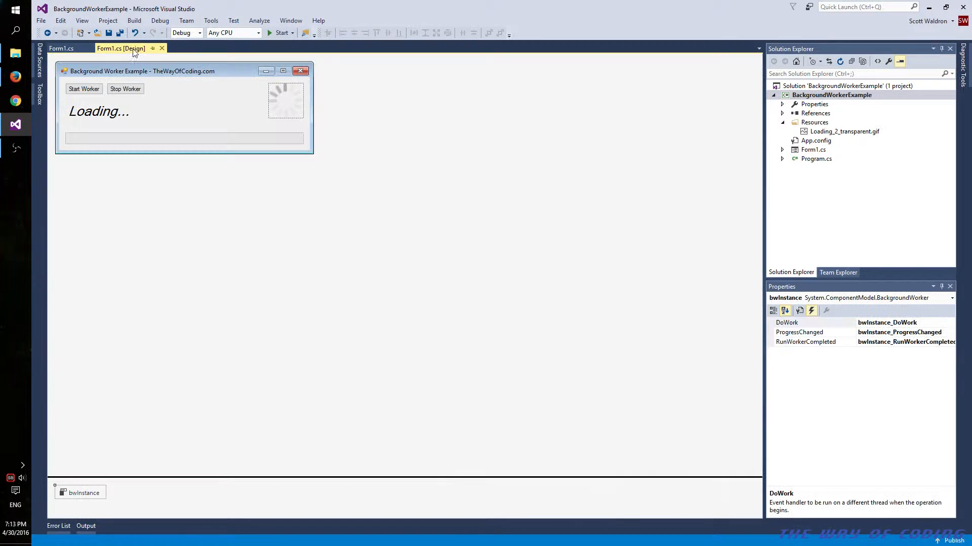
left_click(285, 100)
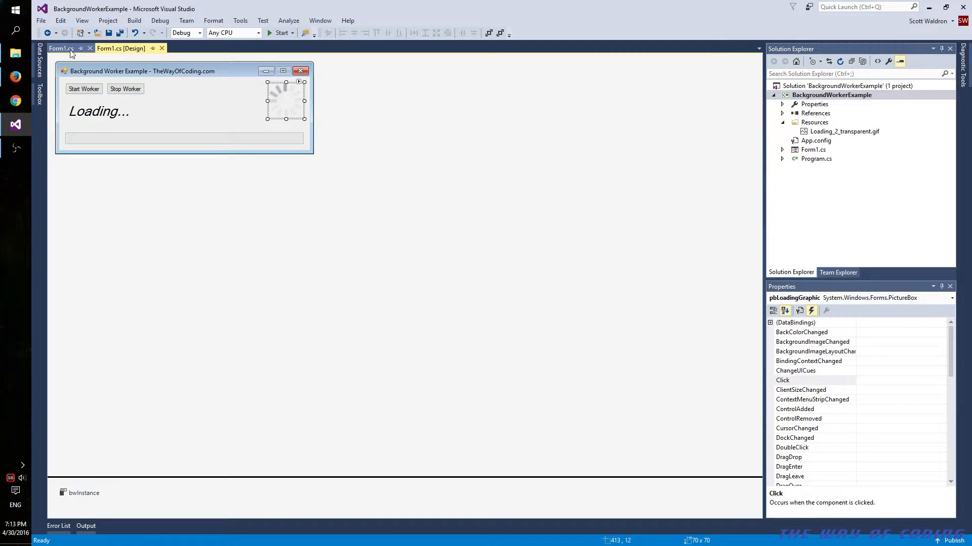
left_click(61, 48)
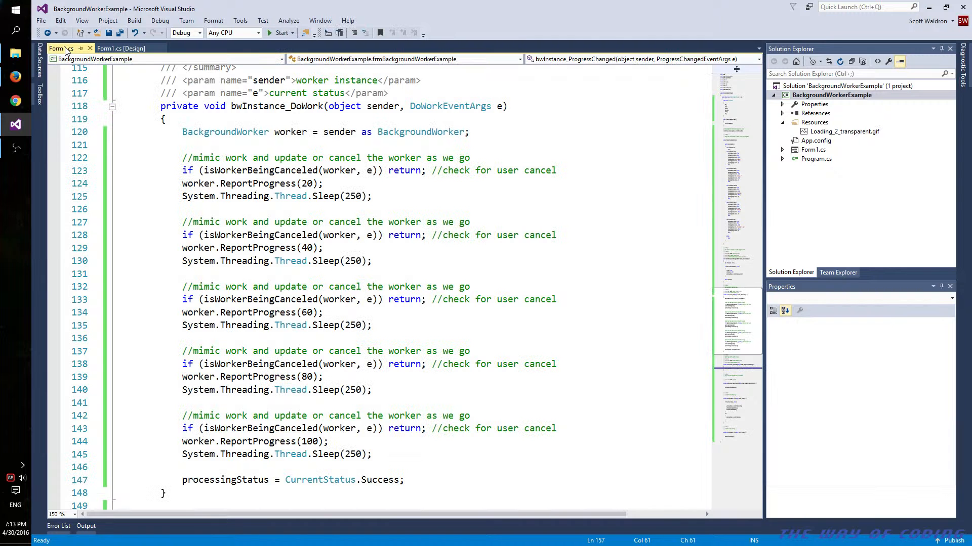
left_click(242, 274)
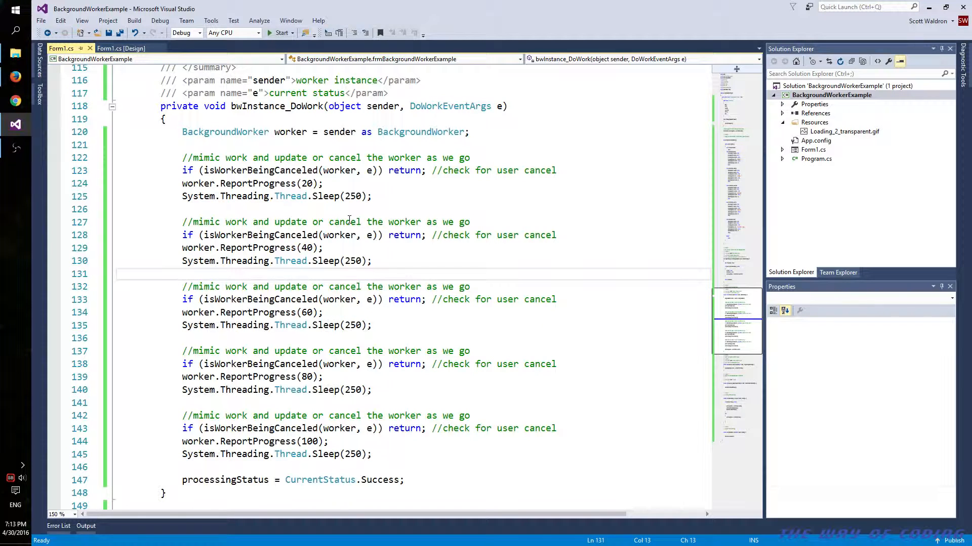
left_click(210, 209)
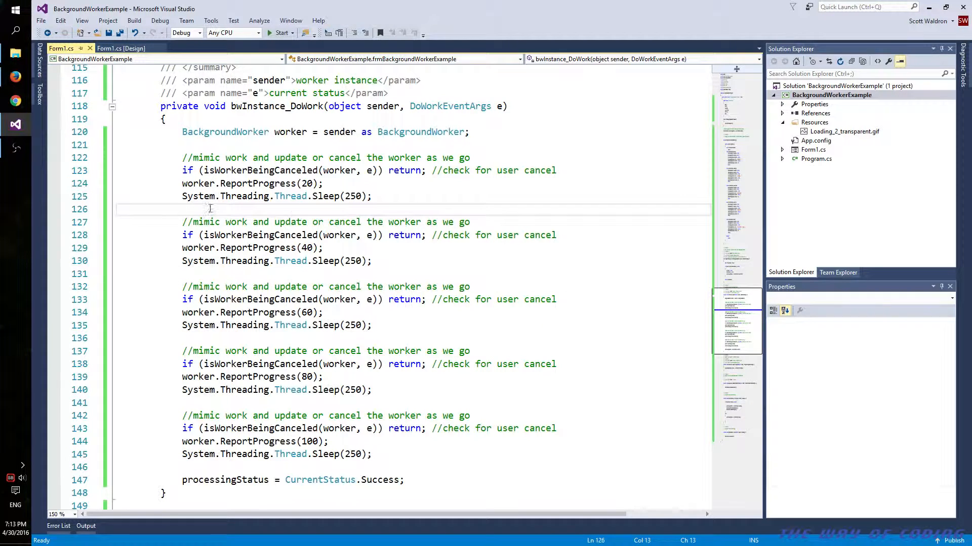
mouse_move(477, 182)
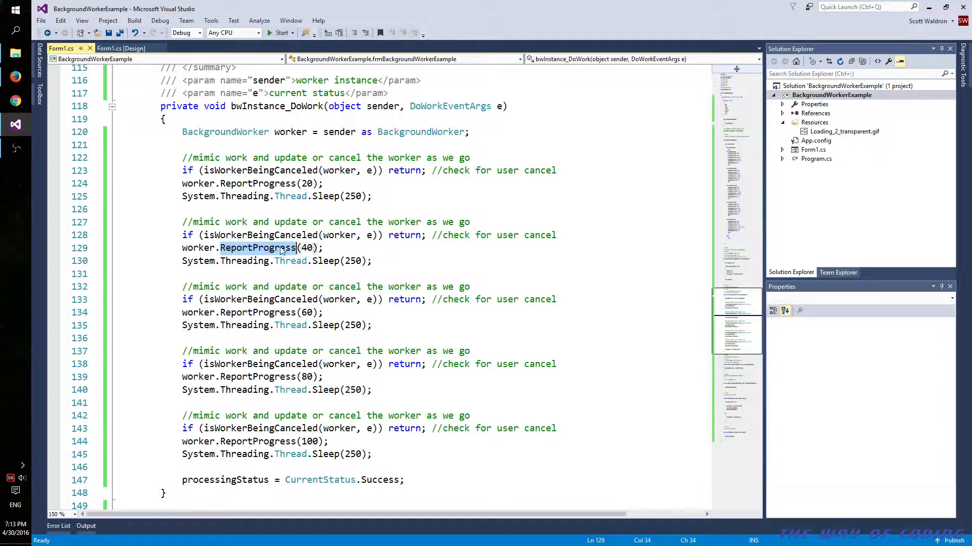
mouse_move(272, 235)
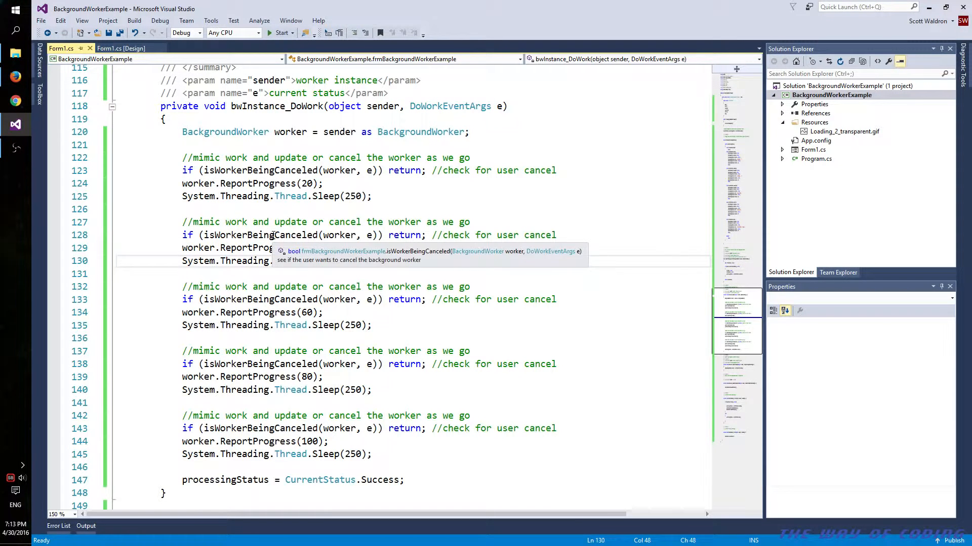
left_click(415, 261)
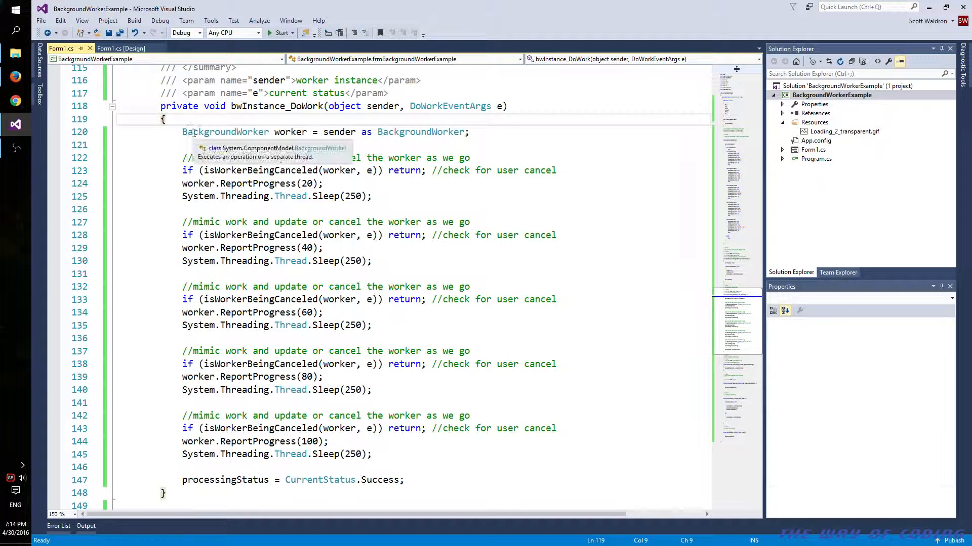
scroll("down", 3)
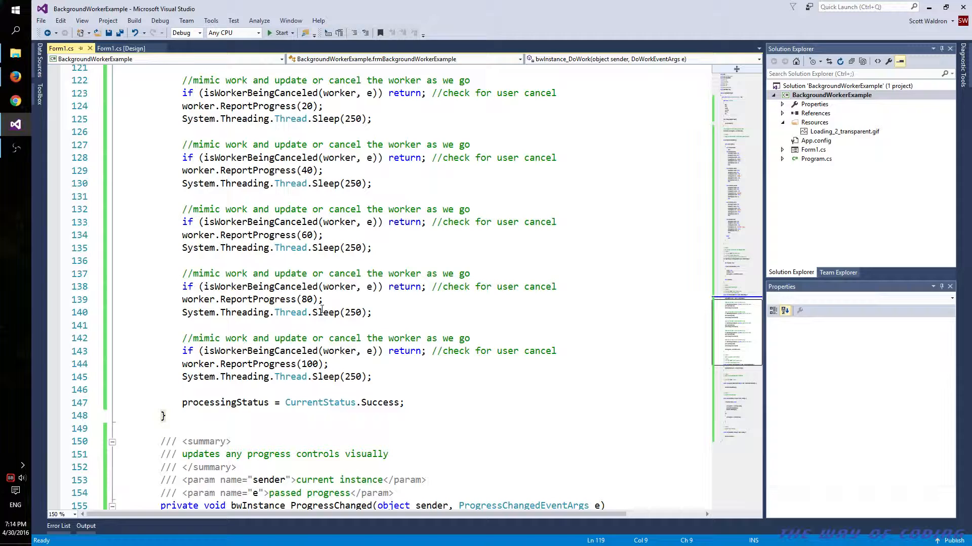
scroll("down", 3)
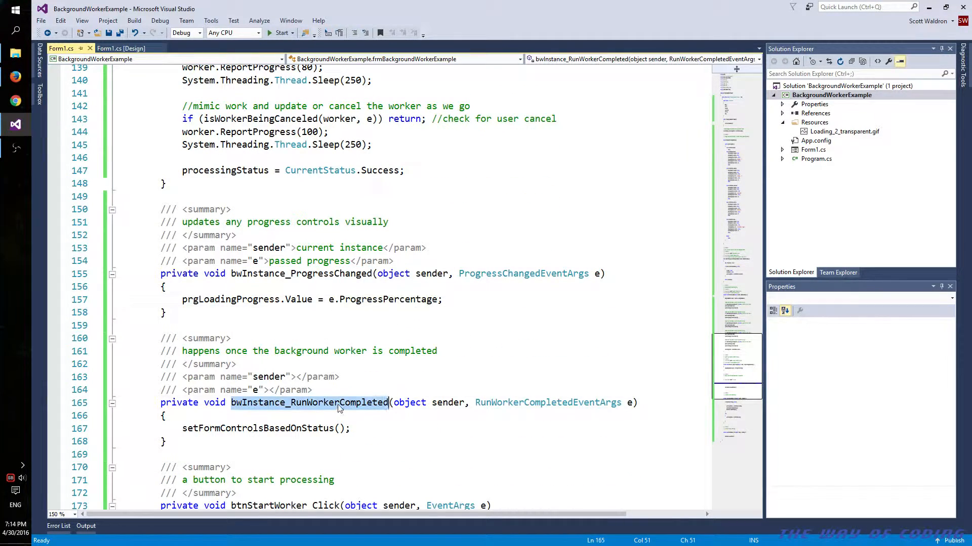
scroll("down", 3)
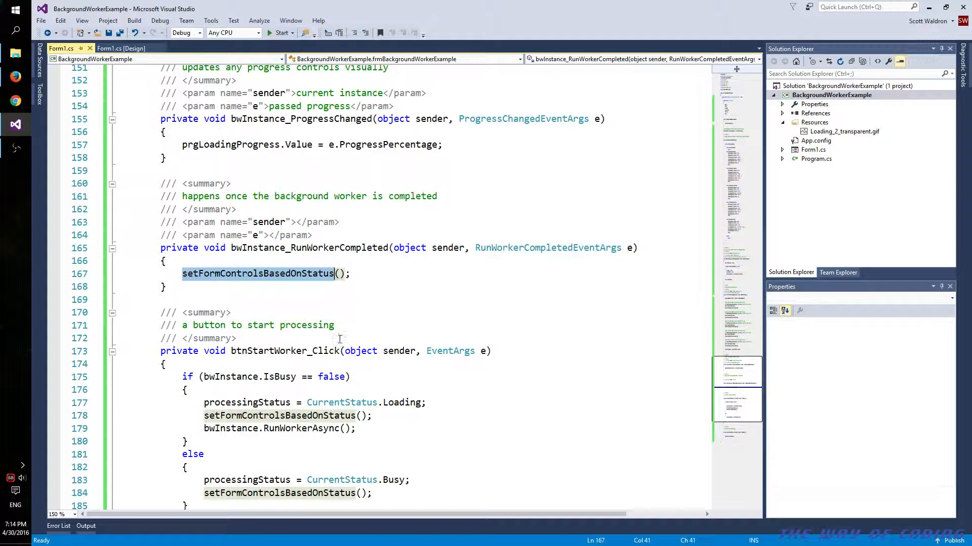
mouse_move(395, 260)
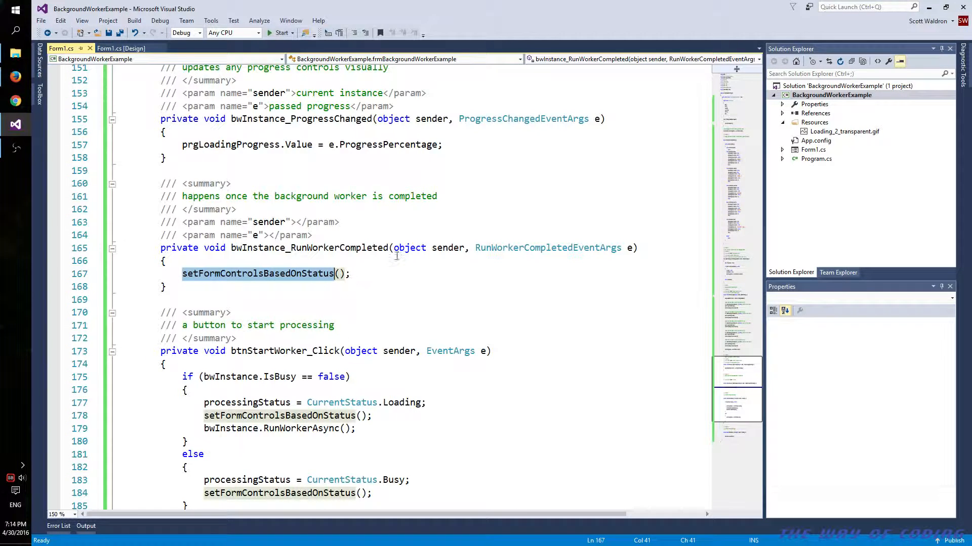
scroll("up", 3)
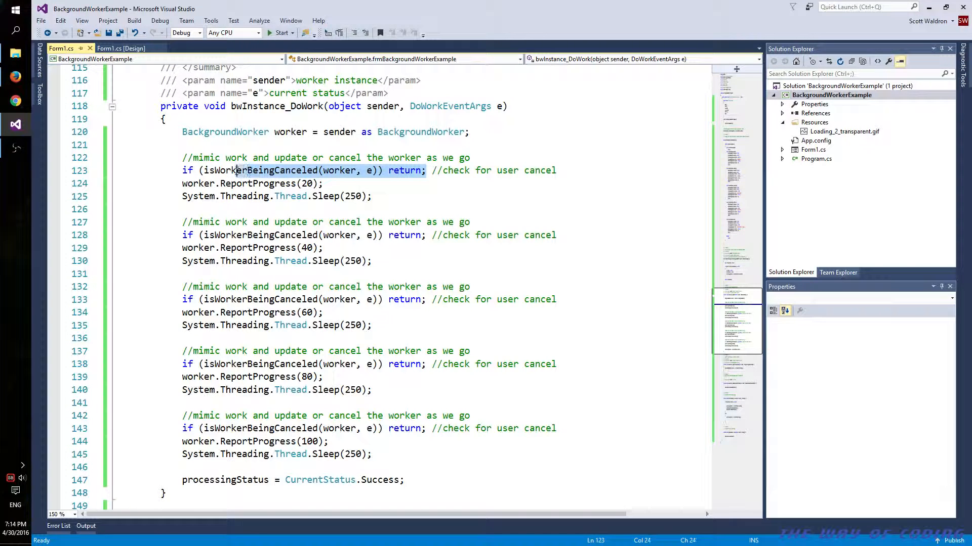
Step: Review isWorkerBeingCanceled and btnStopWorker_Click's CancelAsync call, then return to the Form1.cs designer
scroll("up", 3)
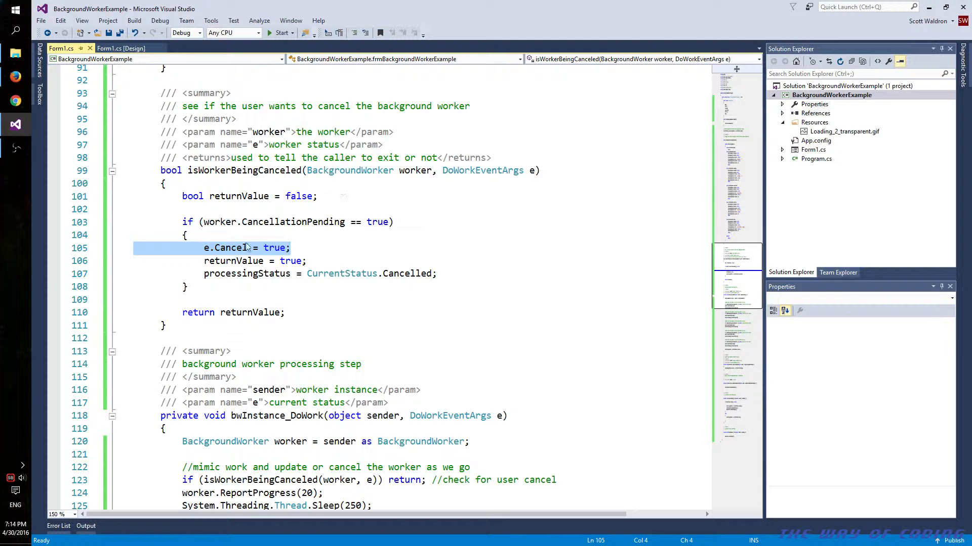
left_click(292, 247)
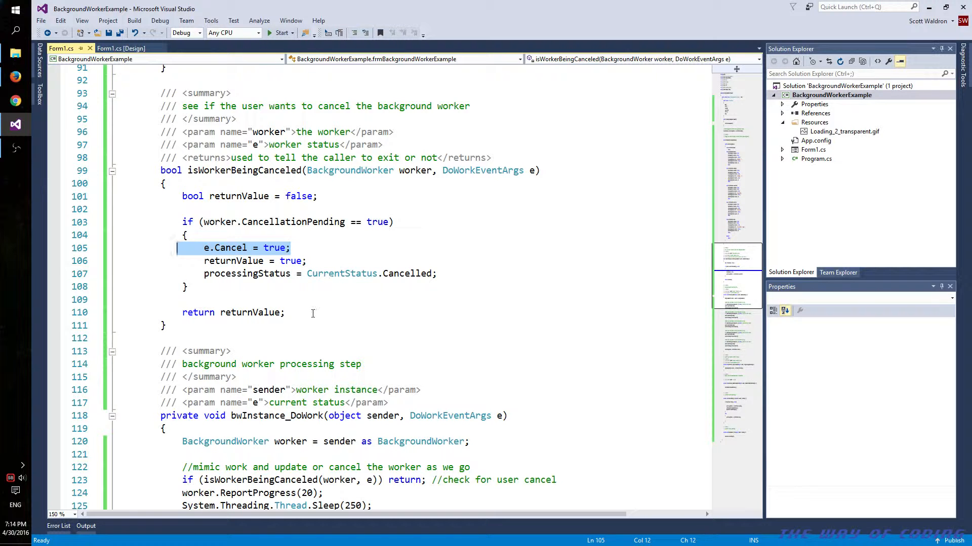
scroll("down", 3)
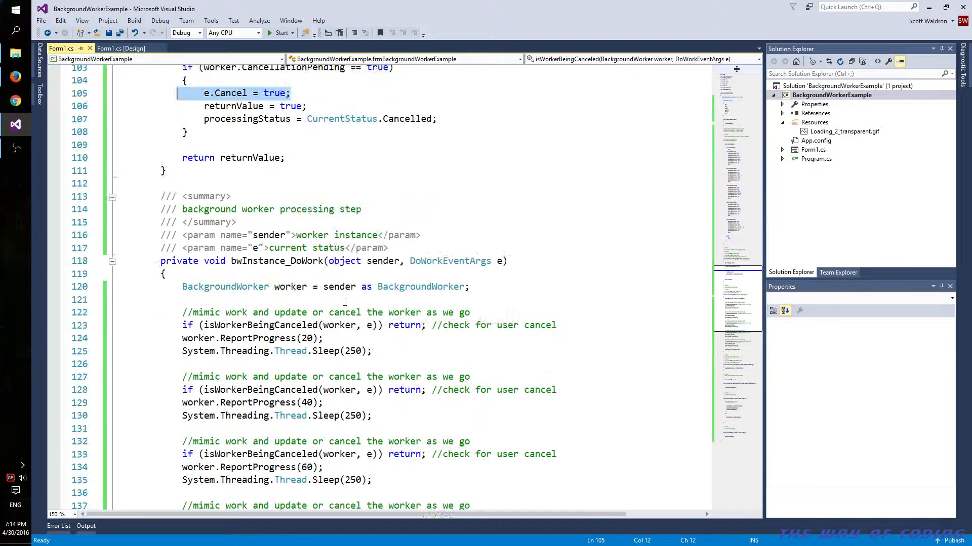
scroll("down", 3)
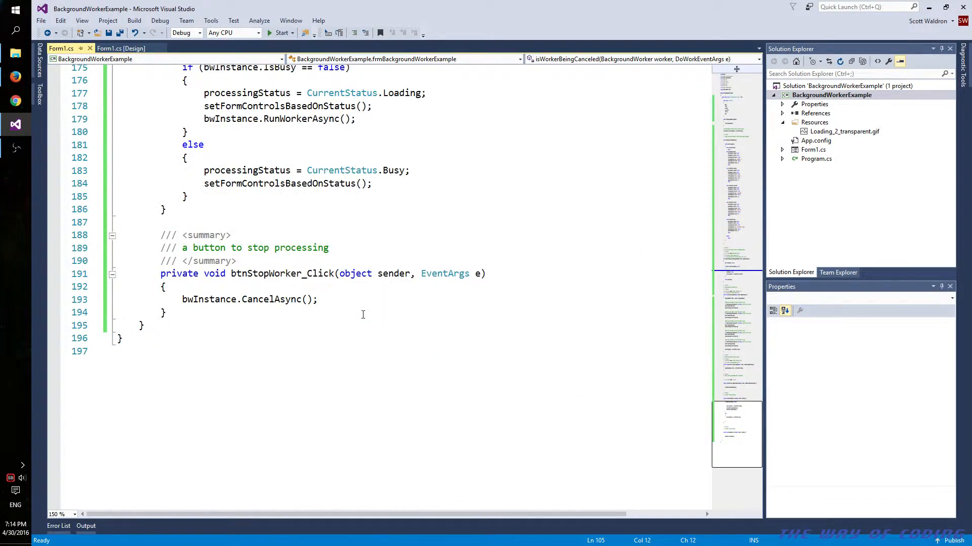
scroll("up", 3)
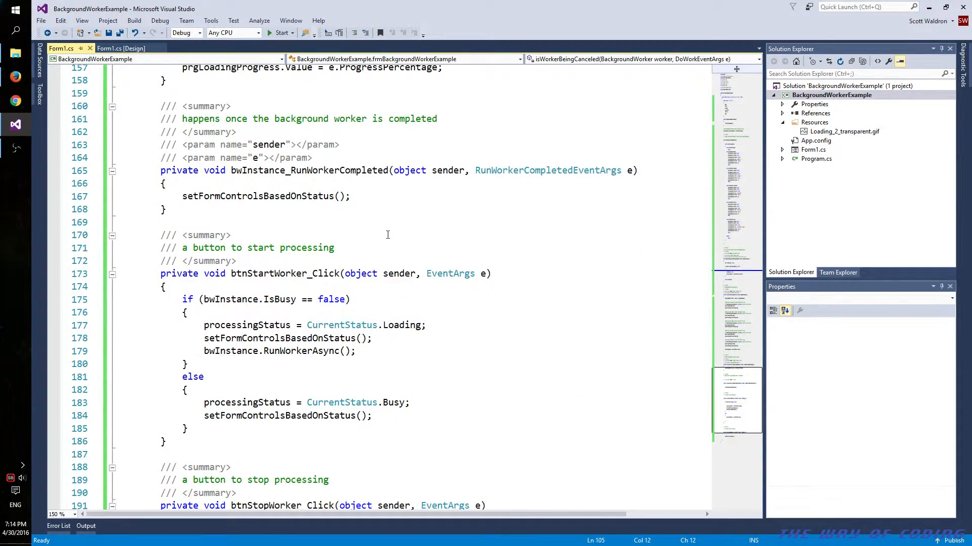
scroll("up", 3)
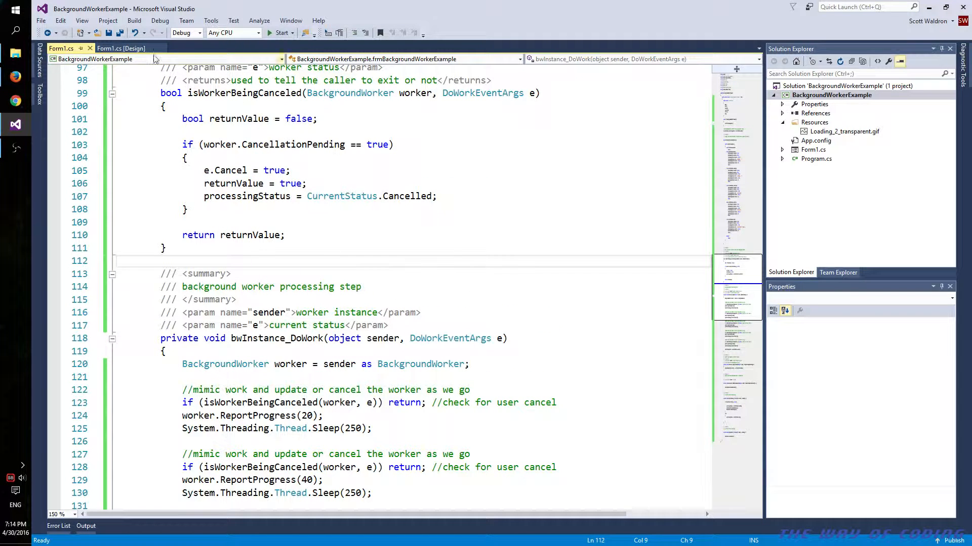
left_click(121, 49)
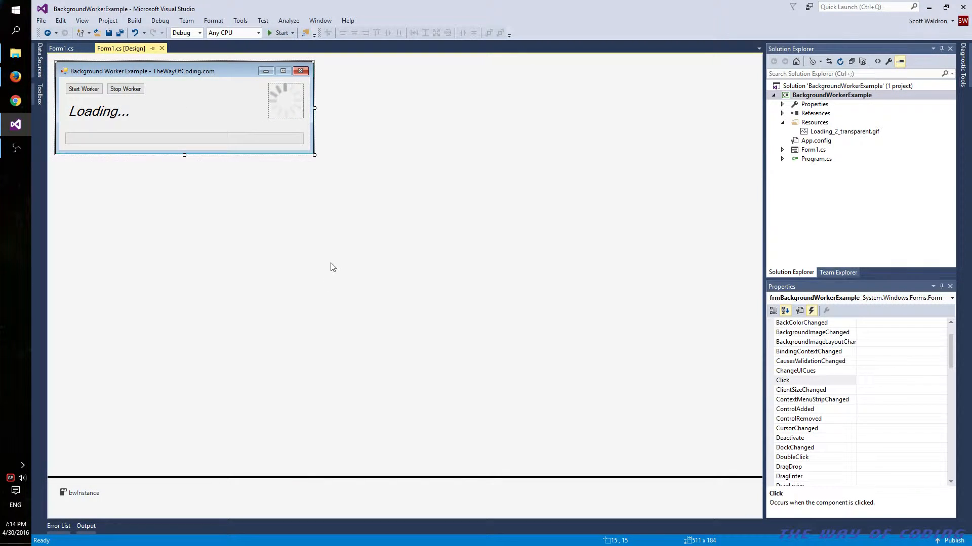